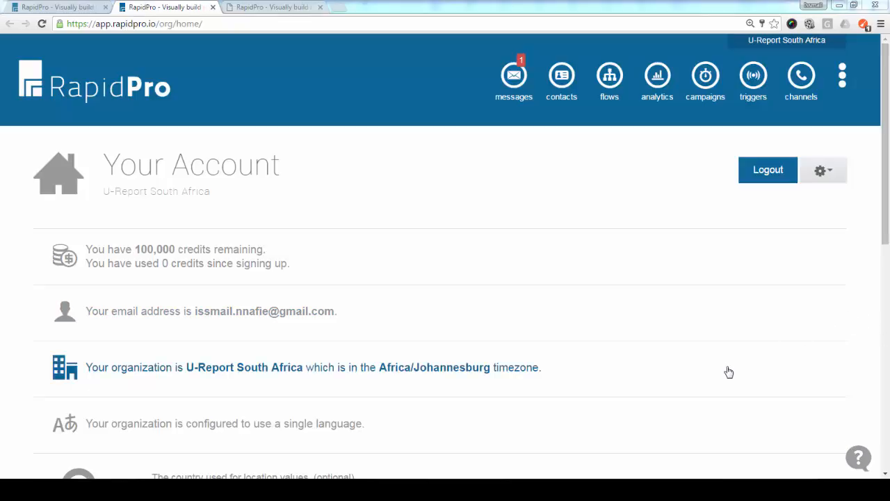
pyautogui.moveTo(762, 60)
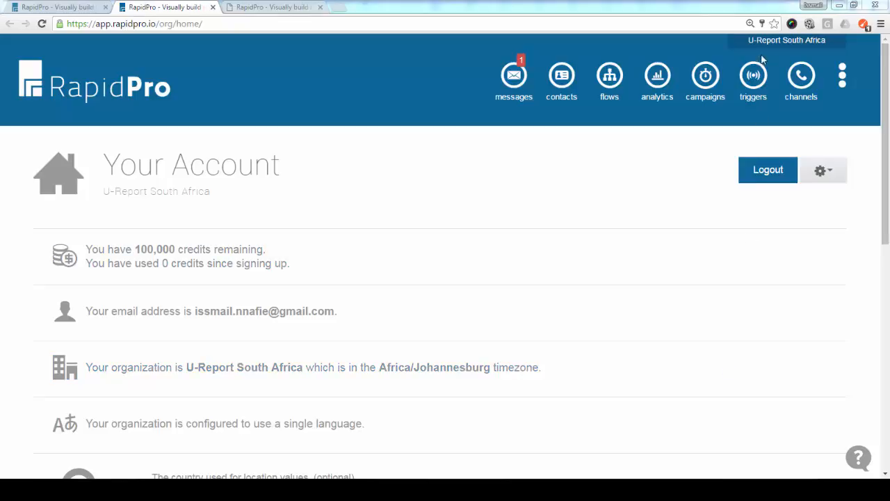
# Show the Aliases for South Africa page listing the nine provinces with the regional map.
pyautogui.click(787, 39)
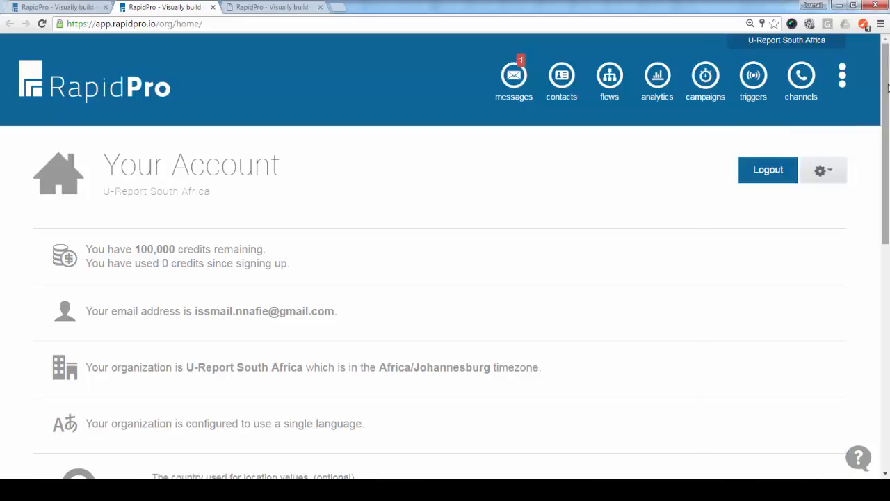
pyautogui.scroll(-3)
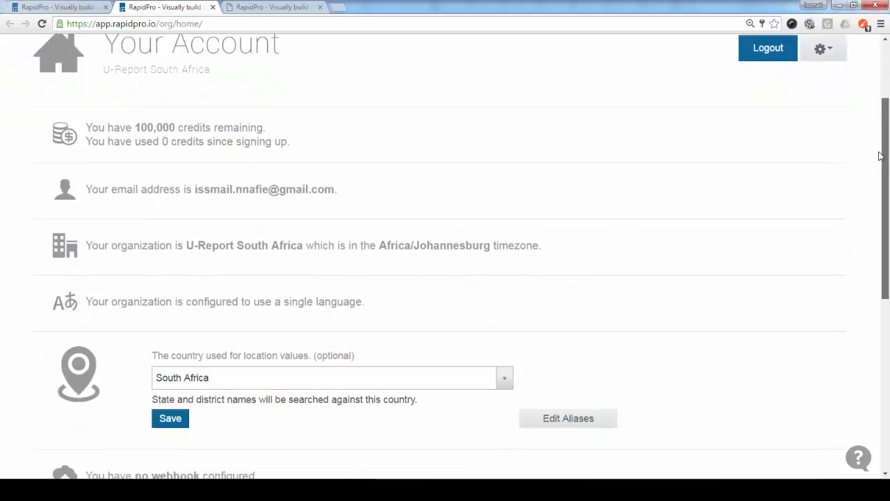
pyautogui.scroll(-3)
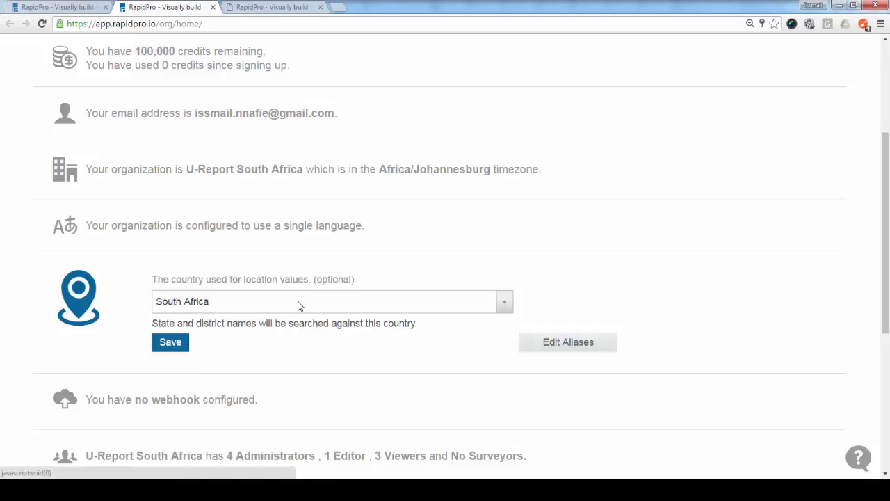
pyautogui.click(327, 300)
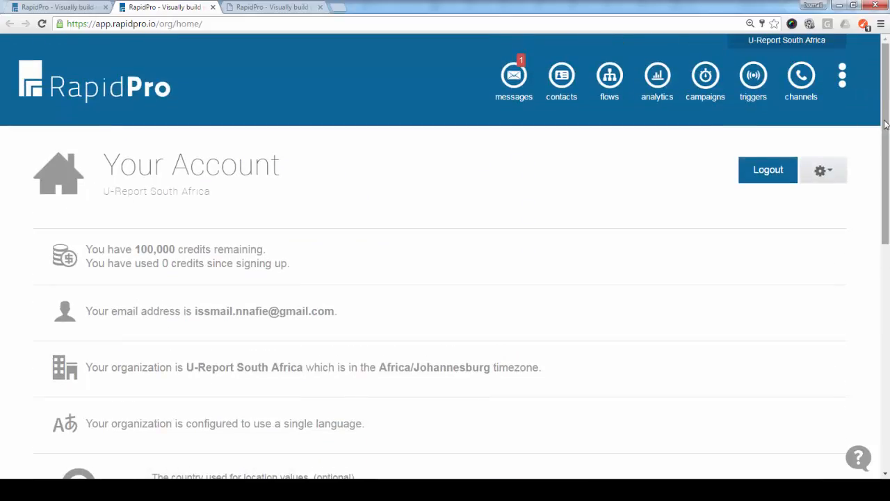
pyautogui.scroll(-3)
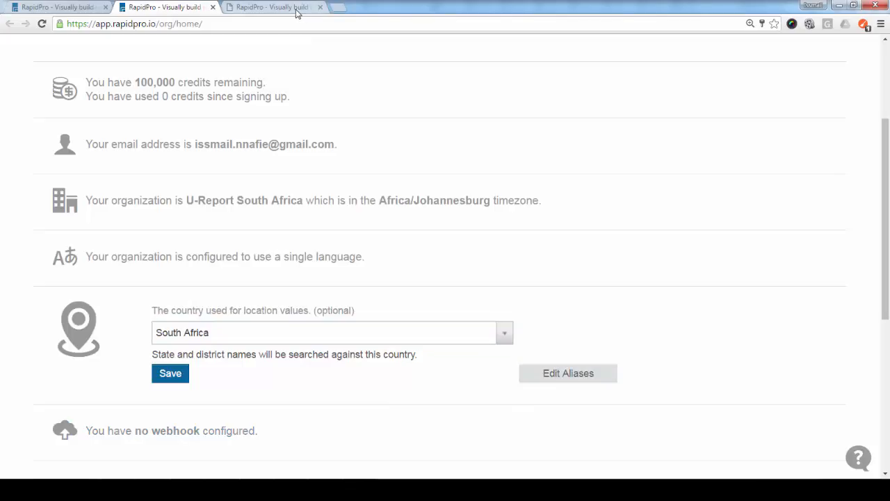
pyautogui.click(567, 373)
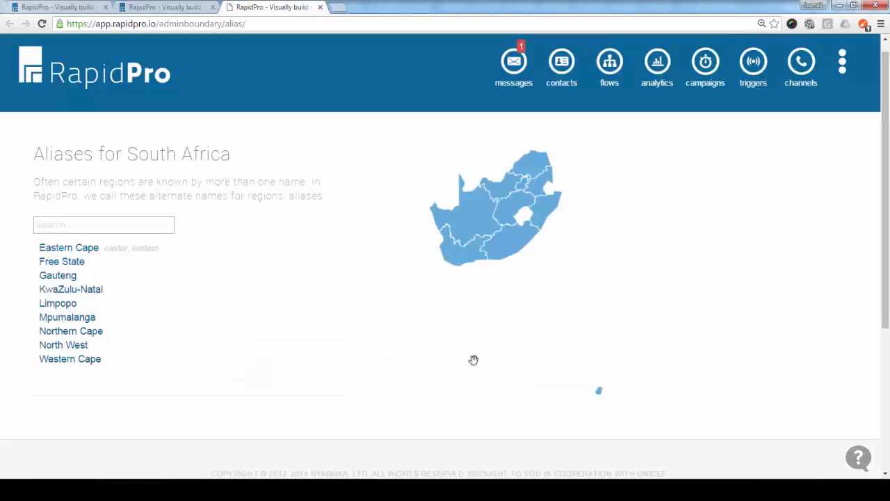
pyautogui.moveTo(201, 288)
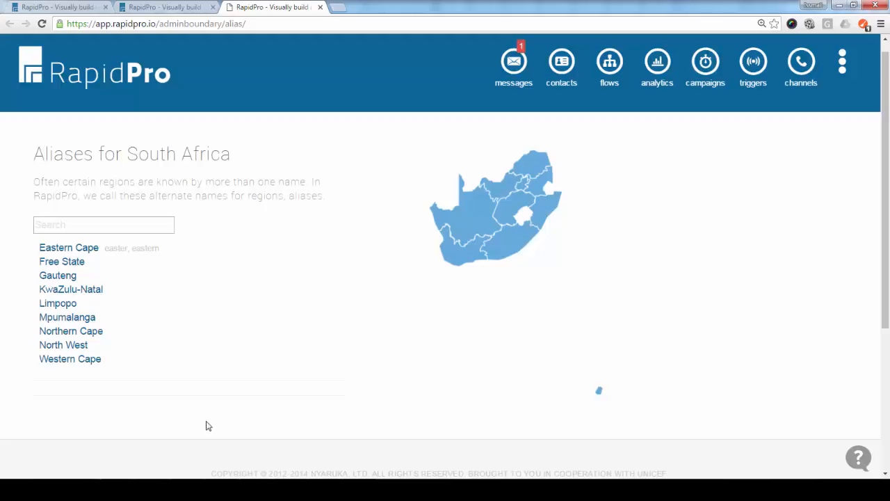
pyautogui.moveTo(295, 381)
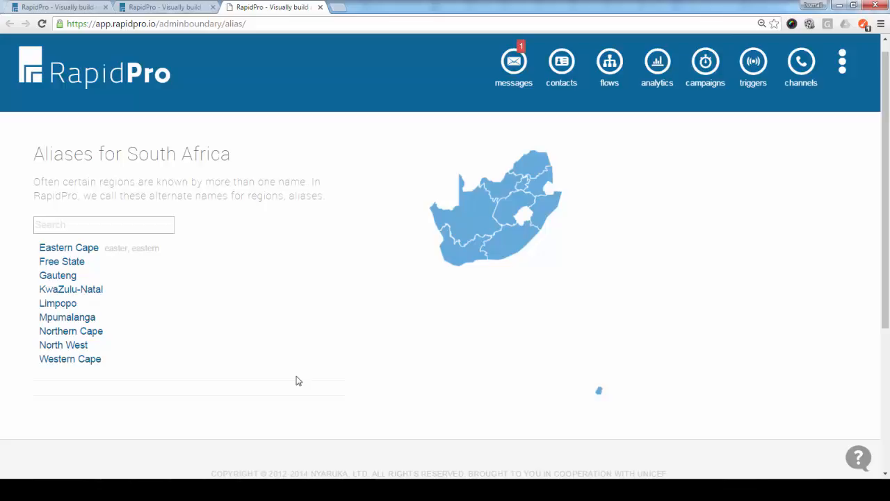
pyautogui.moveTo(292, 395)
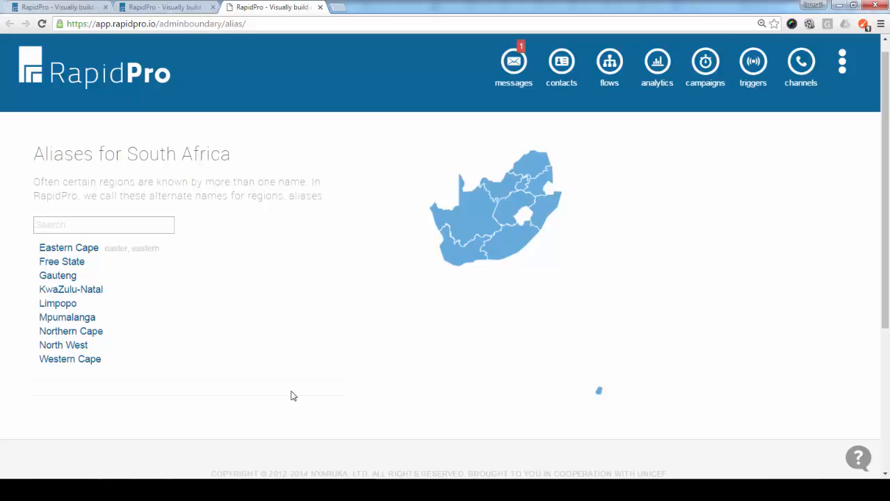
pyautogui.moveTo(61, 261)
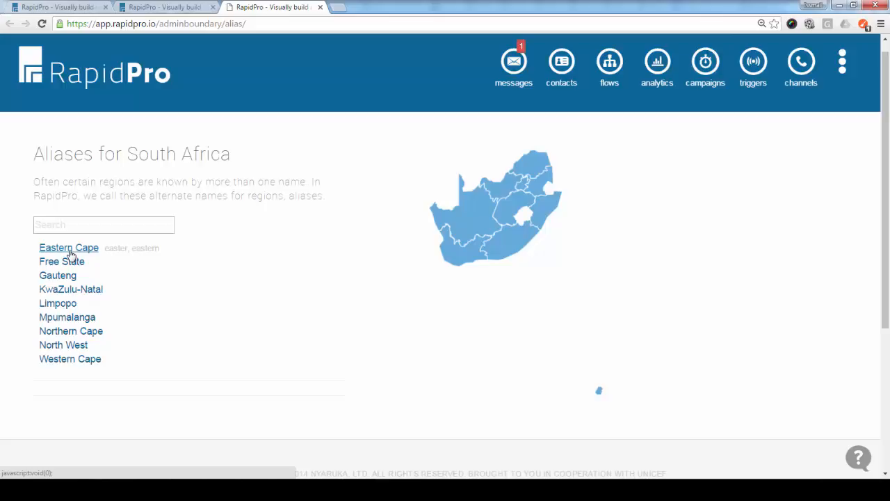
# Open Eastern Cape's aliases ('easter', 'eastern') and view its district municipalities.
pyautogui.click(69, 248)
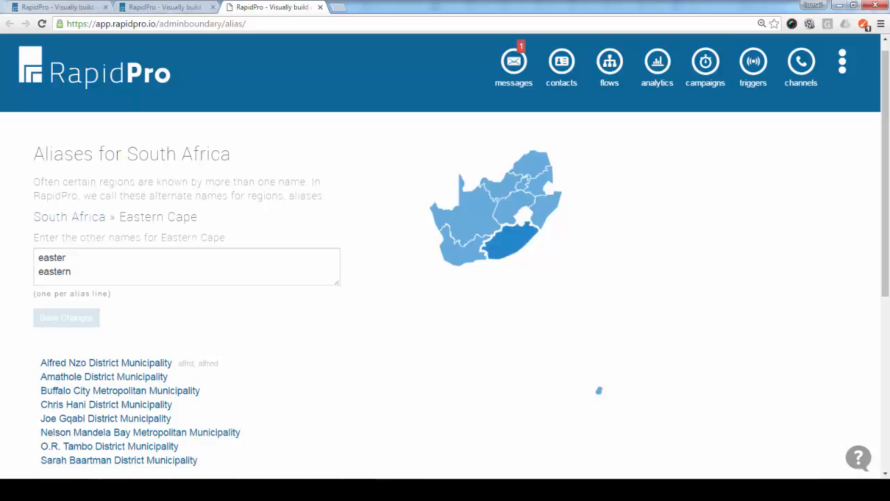
pyautogui.scroll(-3)
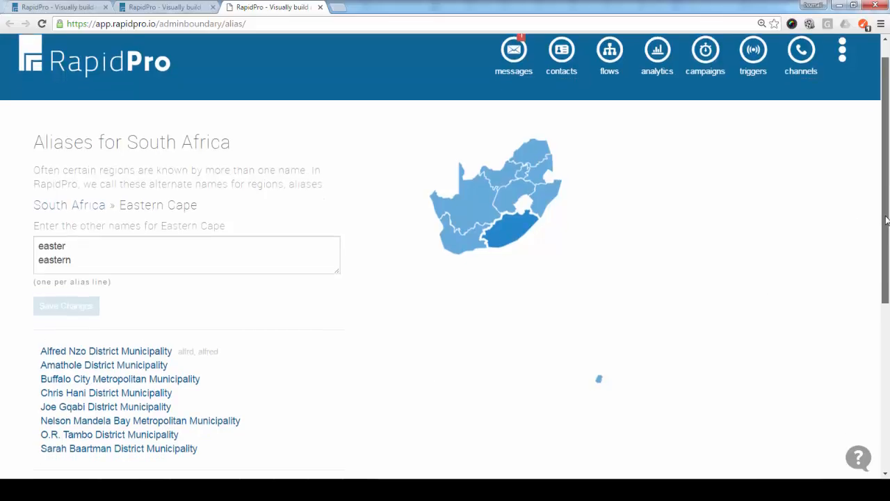
pyautogui.scroll(-3)
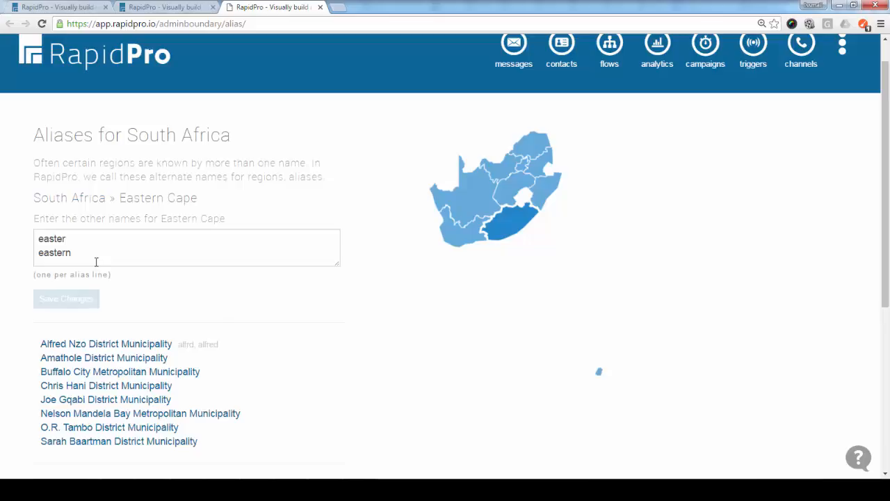
pyautogui.moveTo(152, 192)
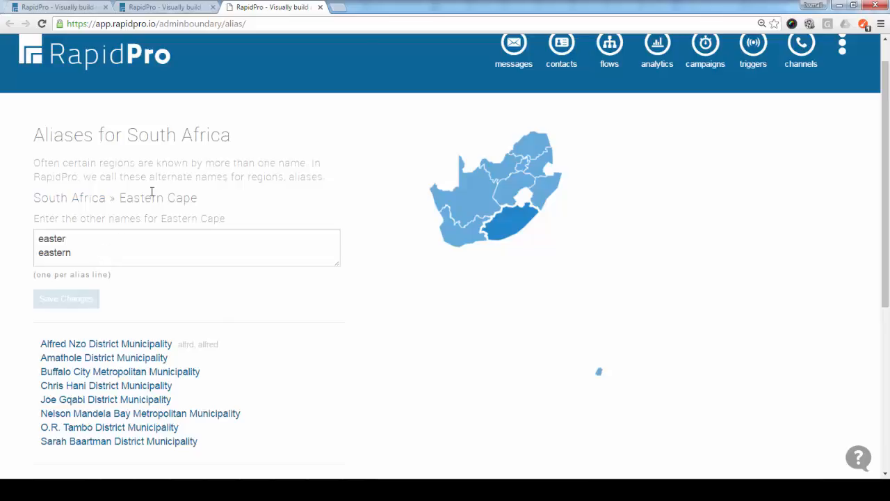
pyautogui.moveTo(203, 209)
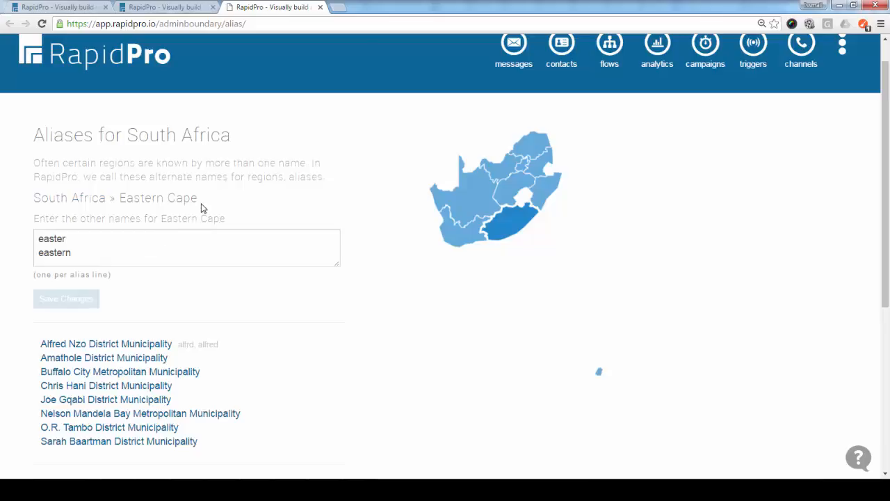
pyautogui.moveTo(251, 207)
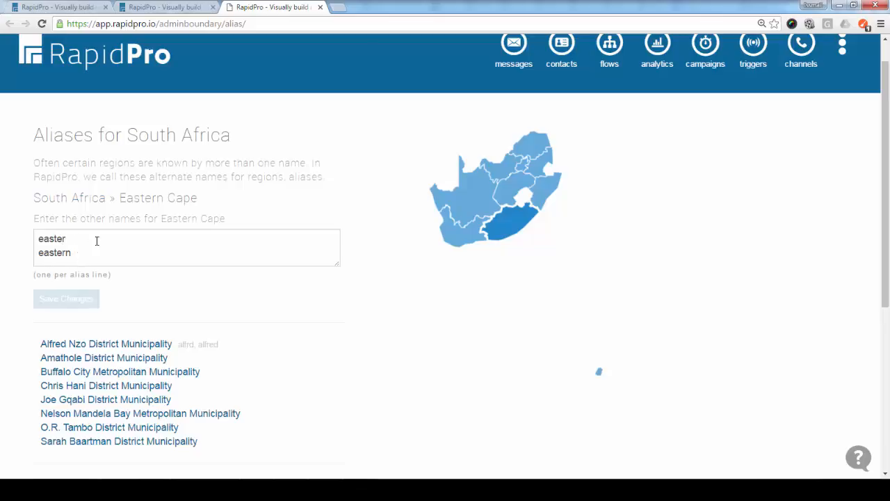
pyautogui.moveTo(145, 232)
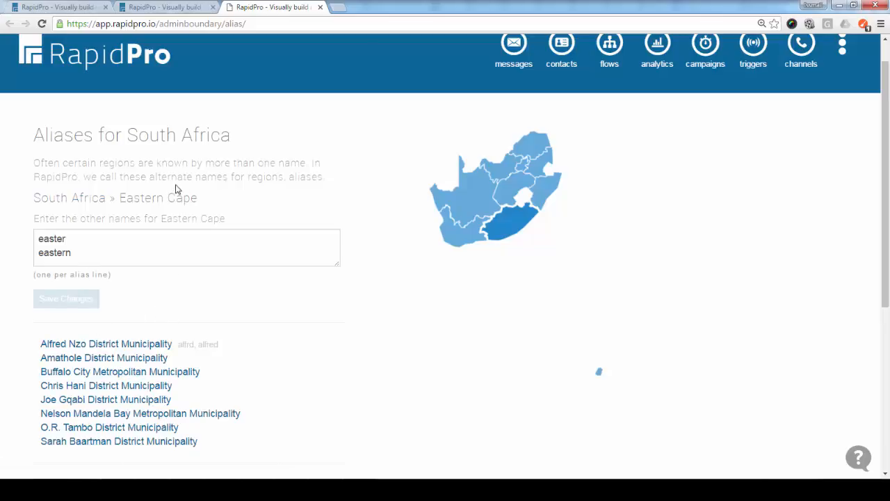
pyautogui.moveTo(98, 351)
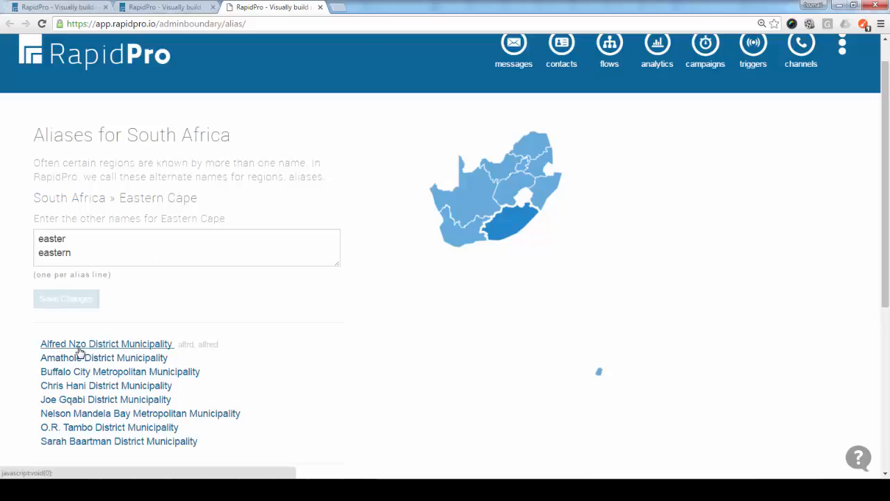
# Open Alfred Nzo District Municipality's aliases ('alfred'), then Matatiele Local Municipality's.
pyautogui.click(106, 344)
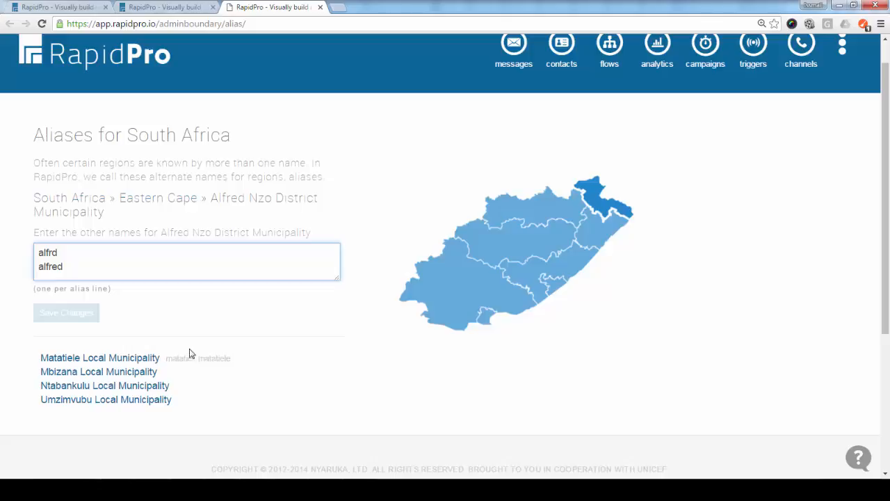
pyautogui.moveTo(271, 367)
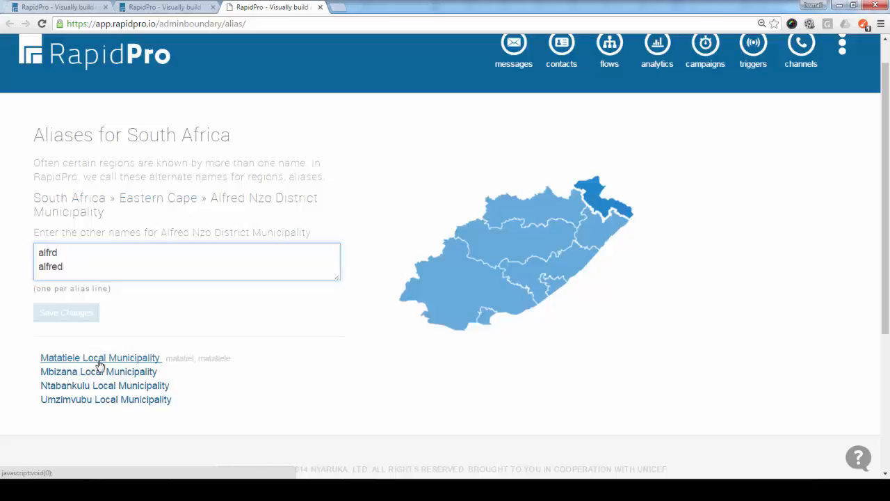
pyautogui.click(100, 358)
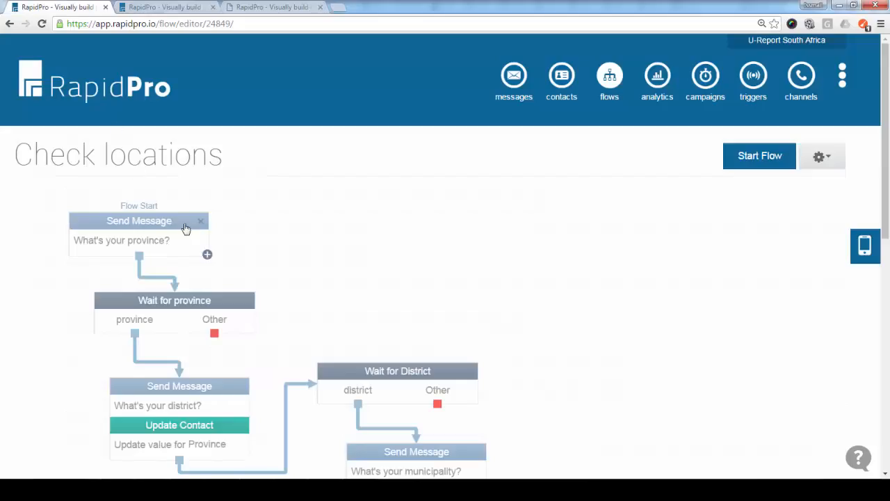
pyautogui.moveTo(379, 358)
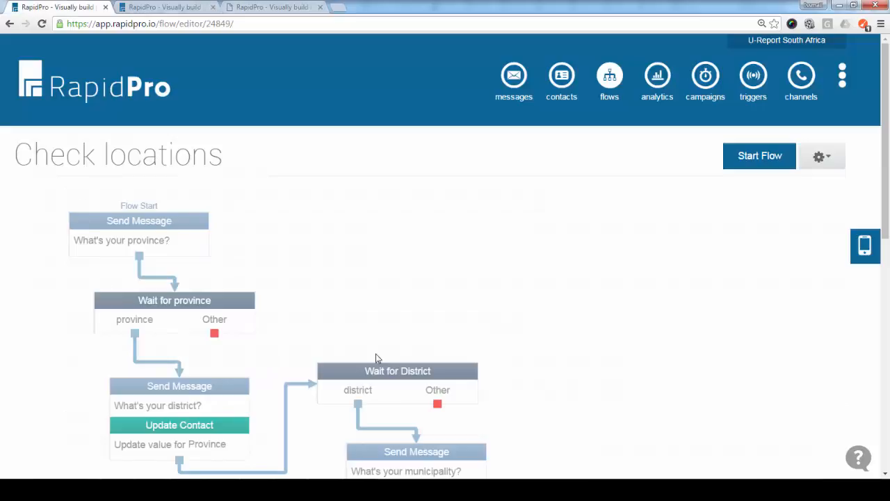
# Review the province question message, then open the 'Wait for province' step's response settings.
pyautogui.scroll(-3)
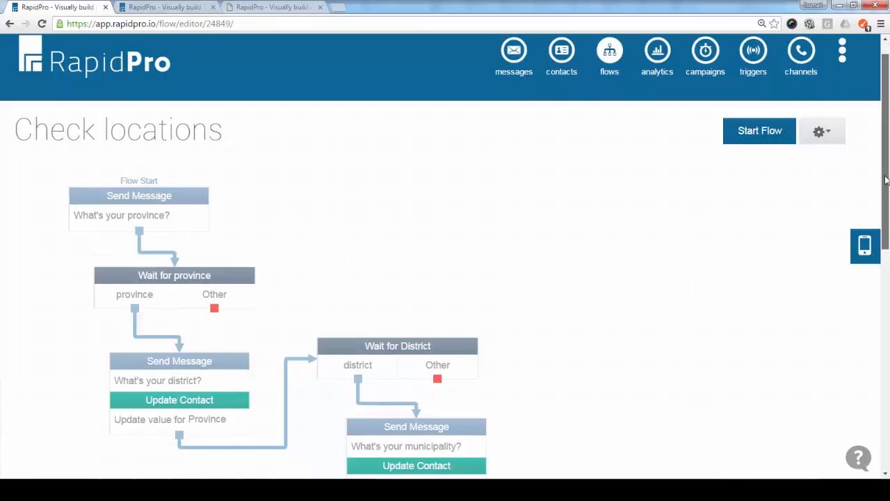
pyautogui.scroll(-3)
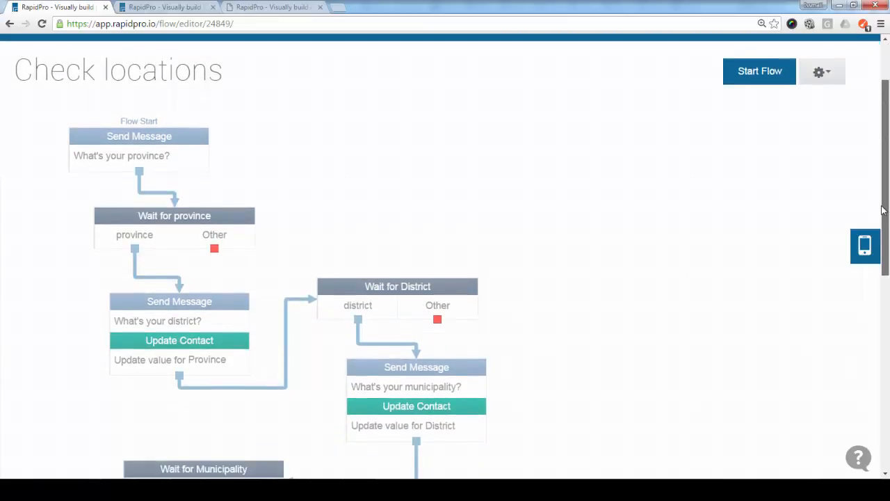
pyautogui.scroll(-3)
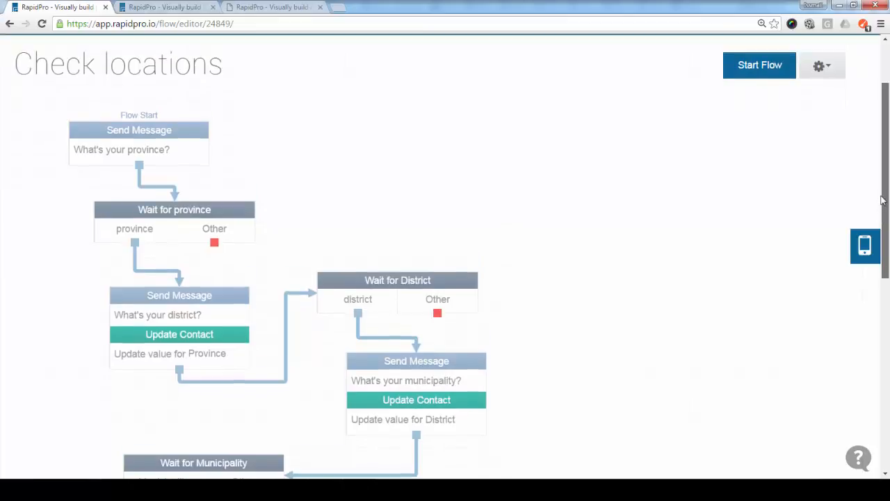
pyautogui.click(139, 139)
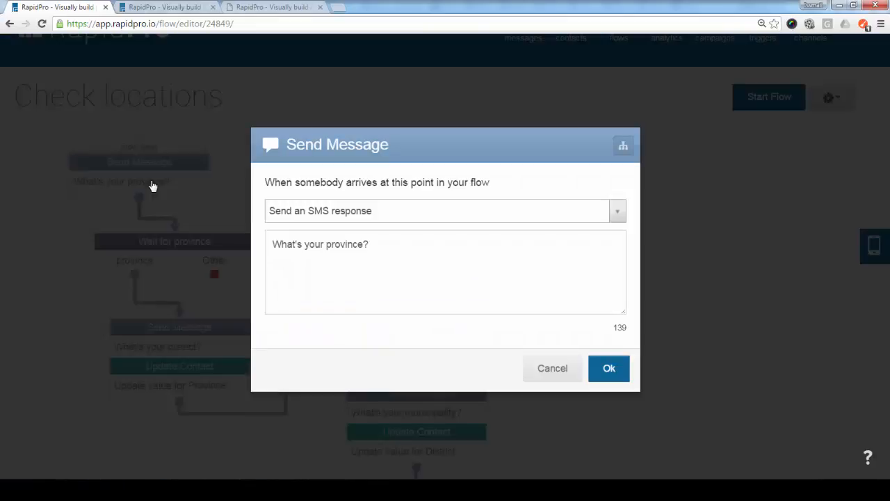
pyautogui.click(552, 367)
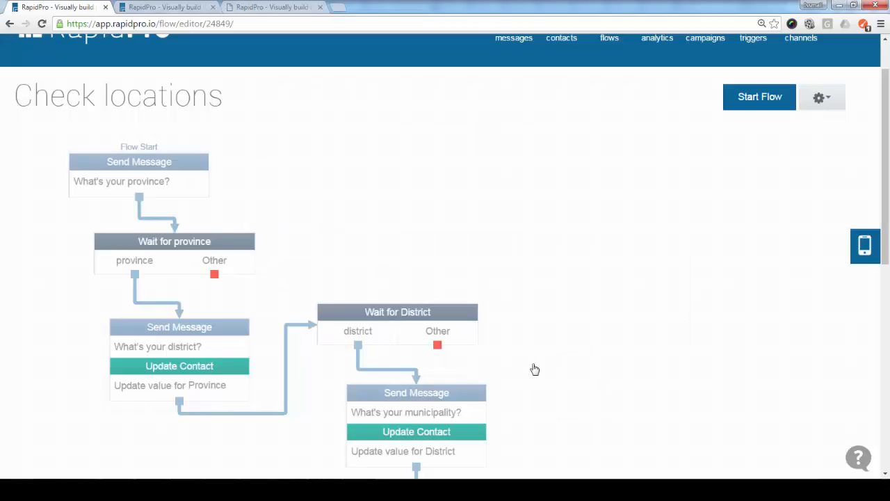
pyautogui.click(174, 242)
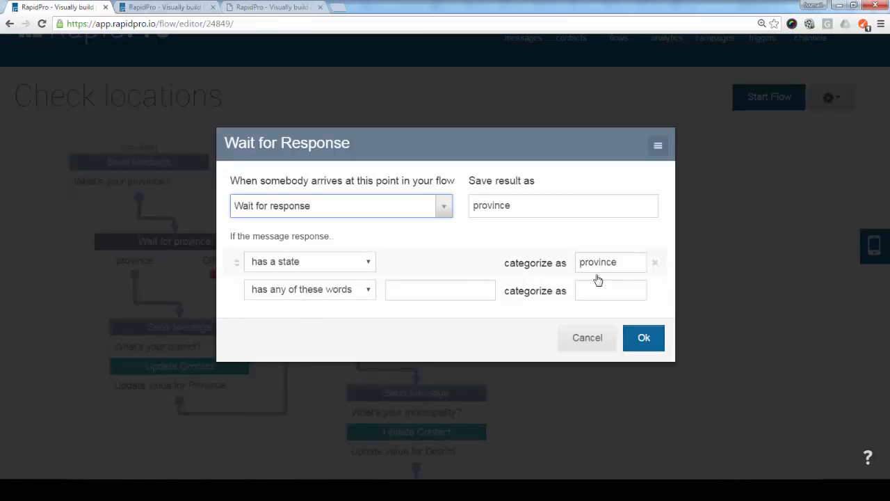
pyautogui.click(609, 262)
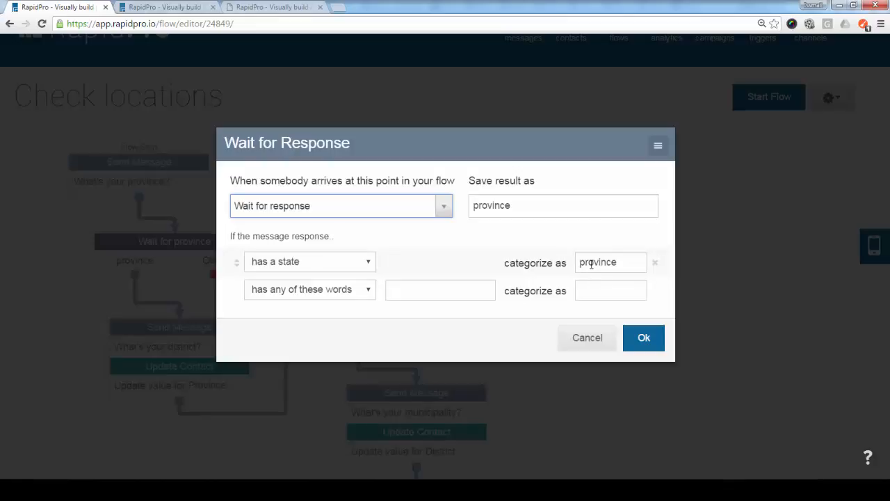
pyautogui.click(309, 261)
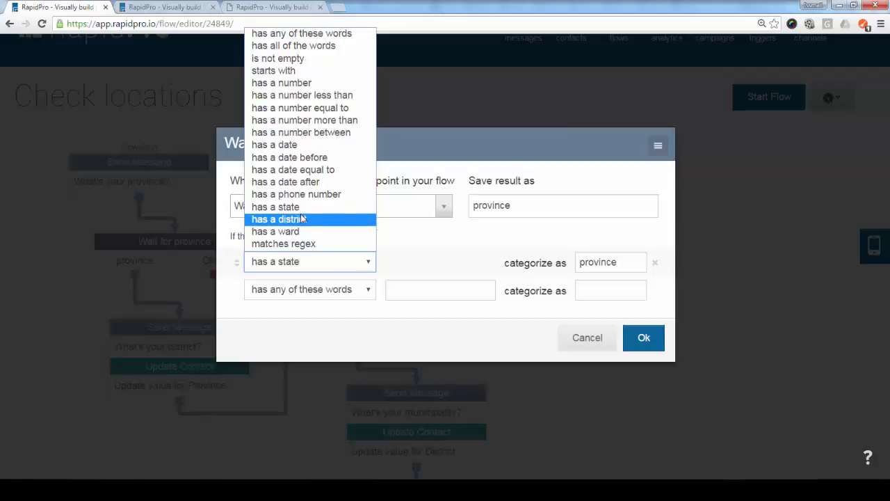
pyautogui.moveTo(275, 231)
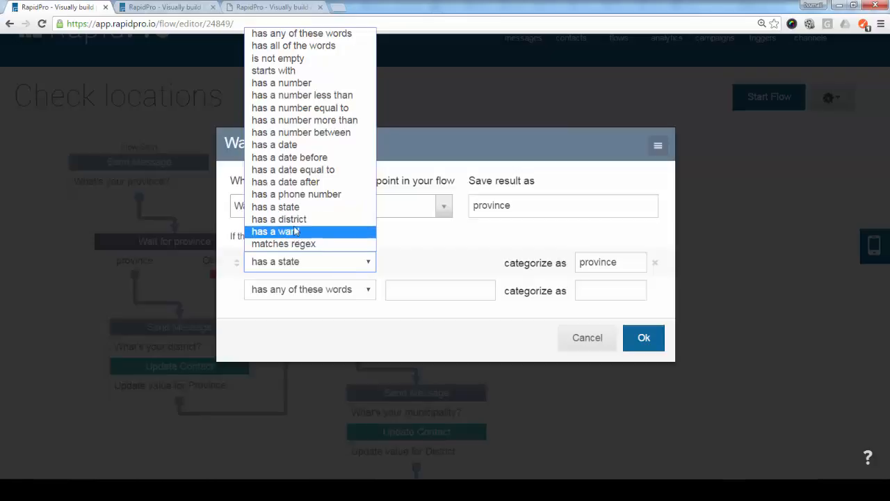
pyautogui.moveTo(275, 206)
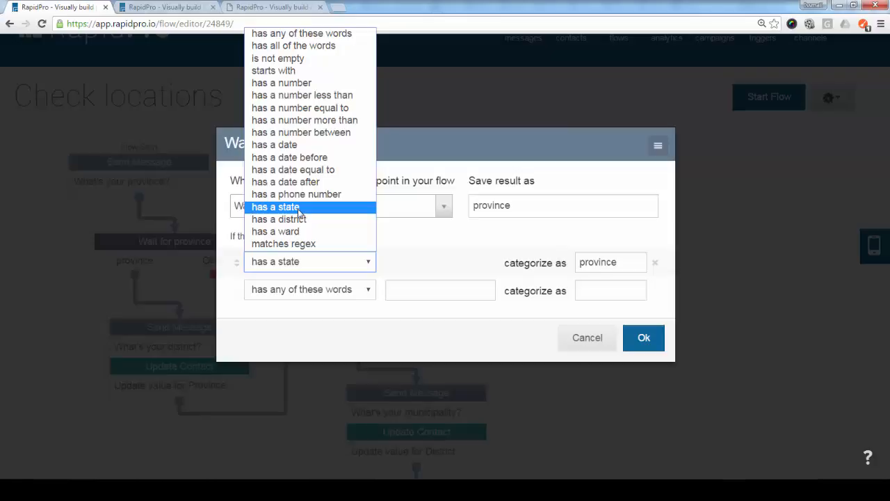
pyautogui.moveTo(276, 230)
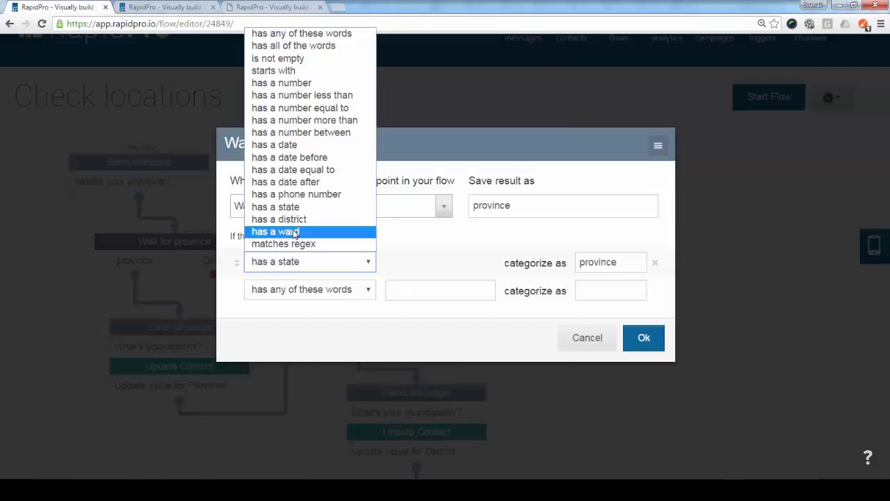
pyautogui.moveTo(275, 206)
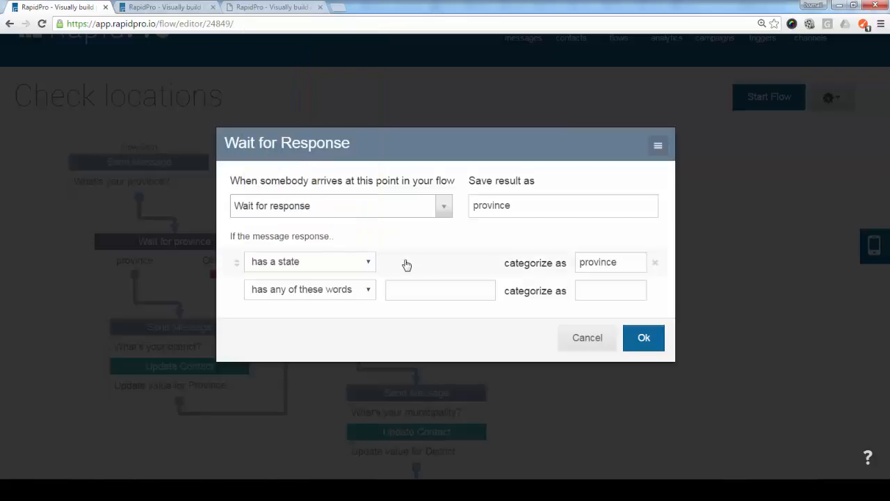
pyautogui.moveTo(290, 276)
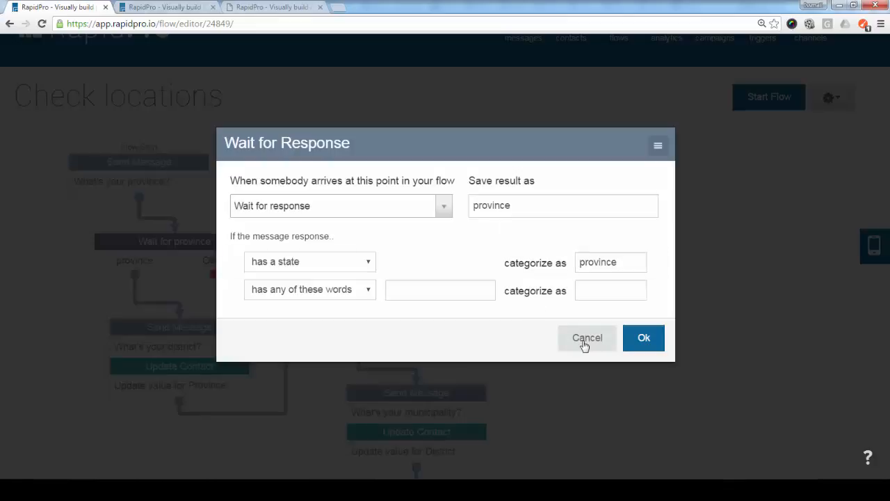
pyautogui.click(586, 338)
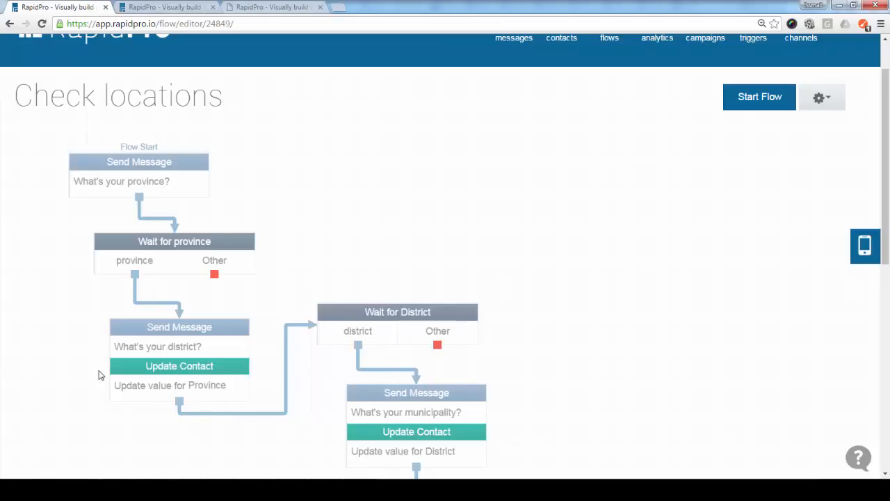
pyautogui.scroll(-3)
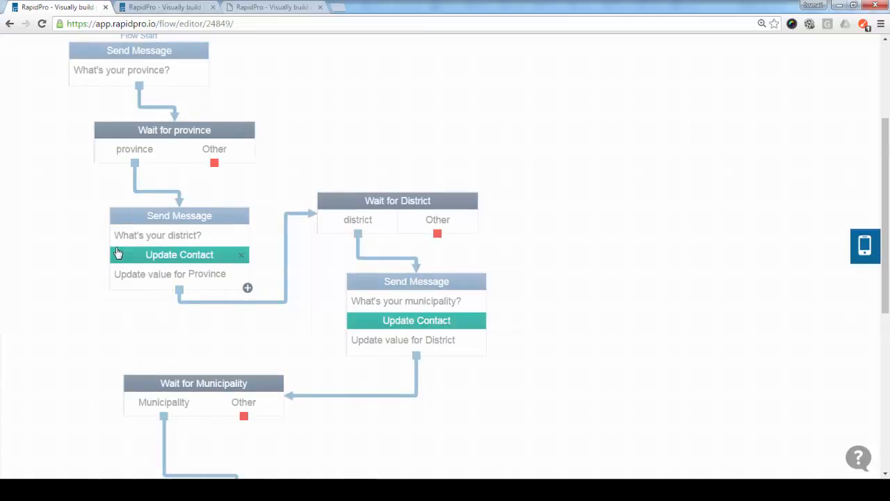
pyautogui.moveTo(200, 292)
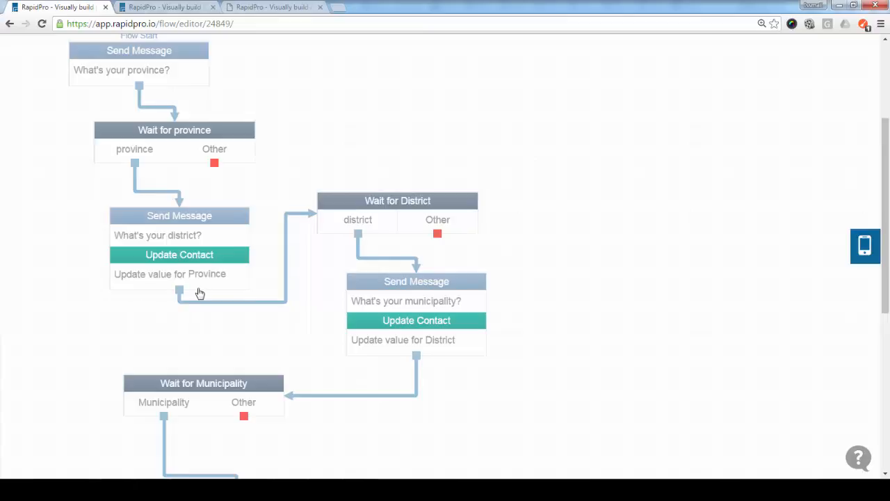
pyautogui.moveTo(211, 239)
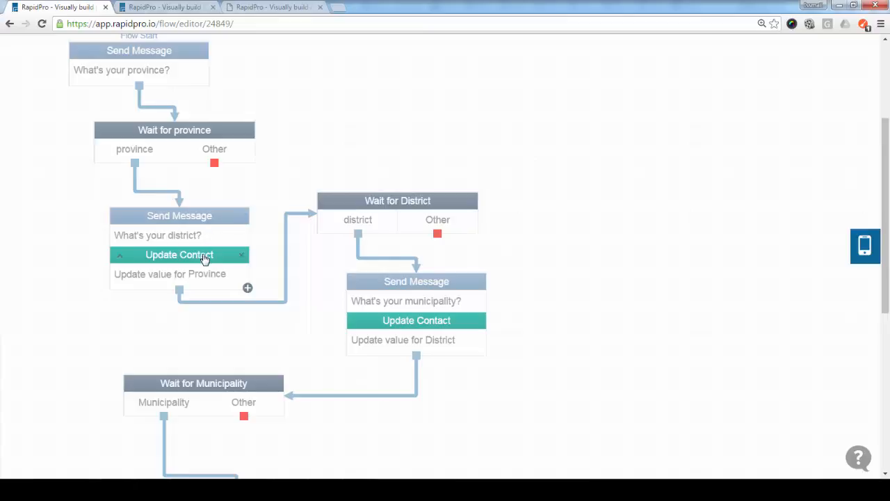
pyautogui.click(179, 255)
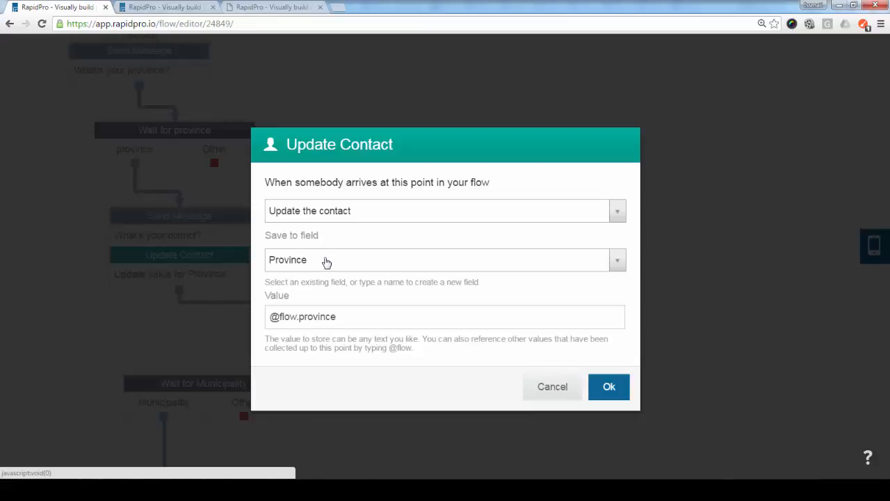
pyautogui.moveTo(345, 317)
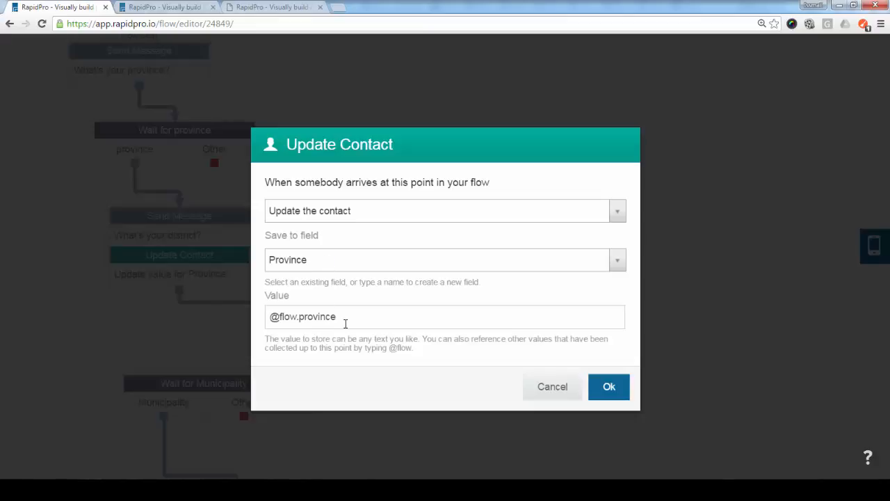
pyautogui.tripleClick(303, 318)
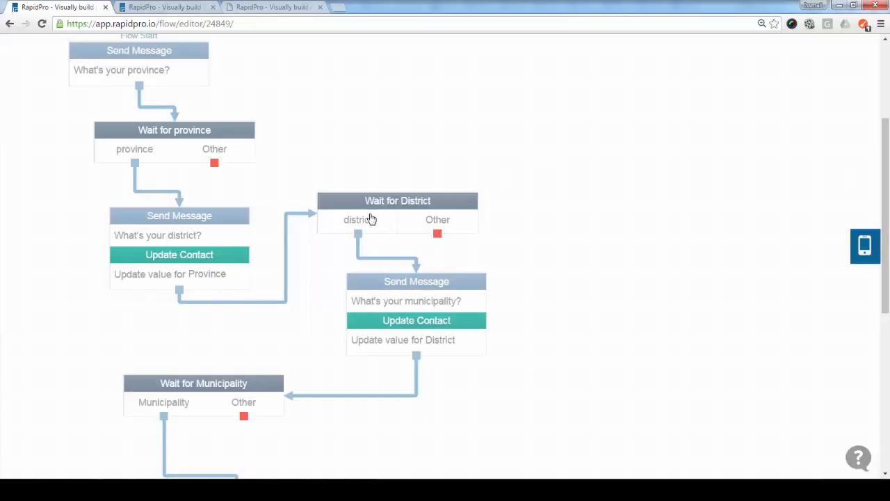
pyautogui.click(398, 201)
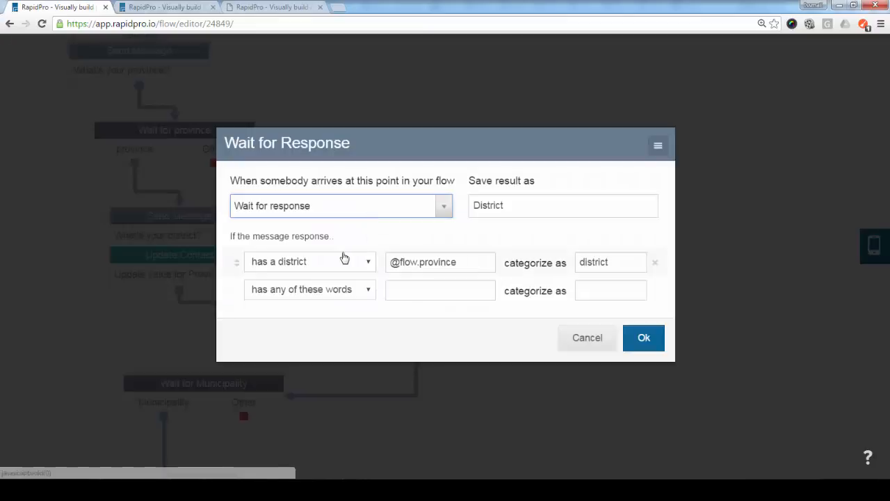
pyautogui.click(308, 261)
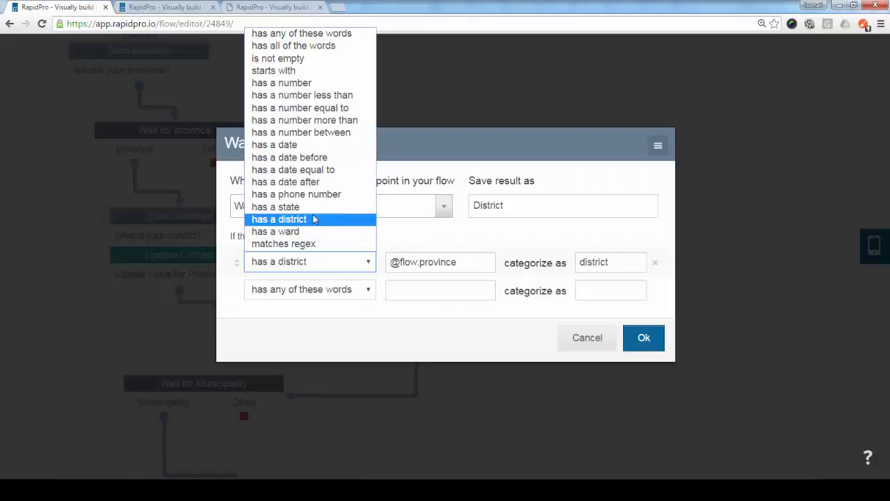
pyautogui.click(278, 220)
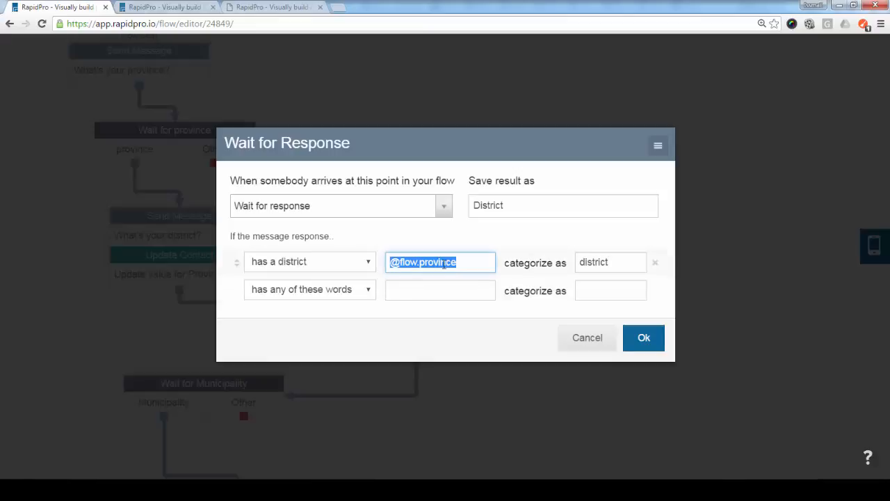
pyautogui.moveTo(507, 271)
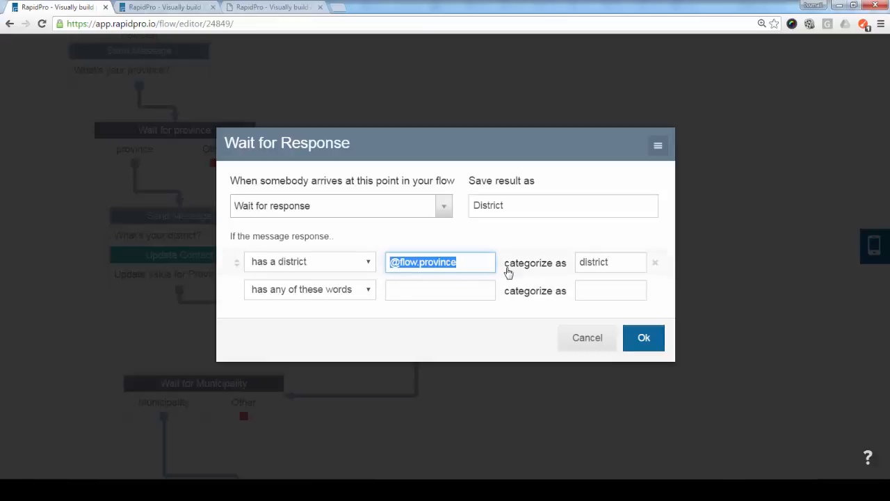
pyautogui.moveTo(492, 262)
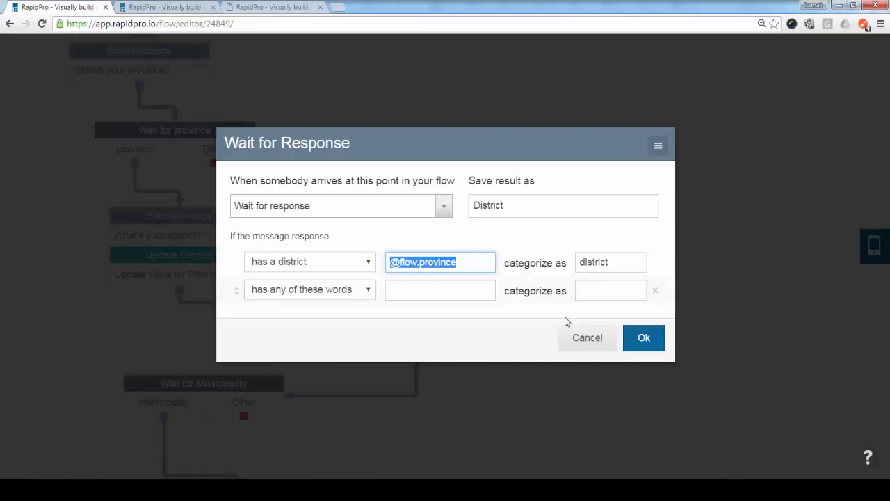
pyautogui.click(642, 338)
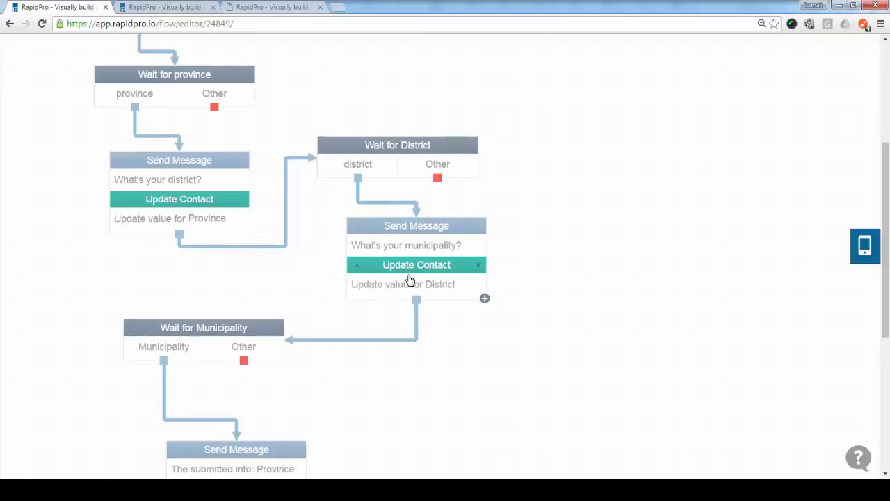
pyautogui.click(416, 264)
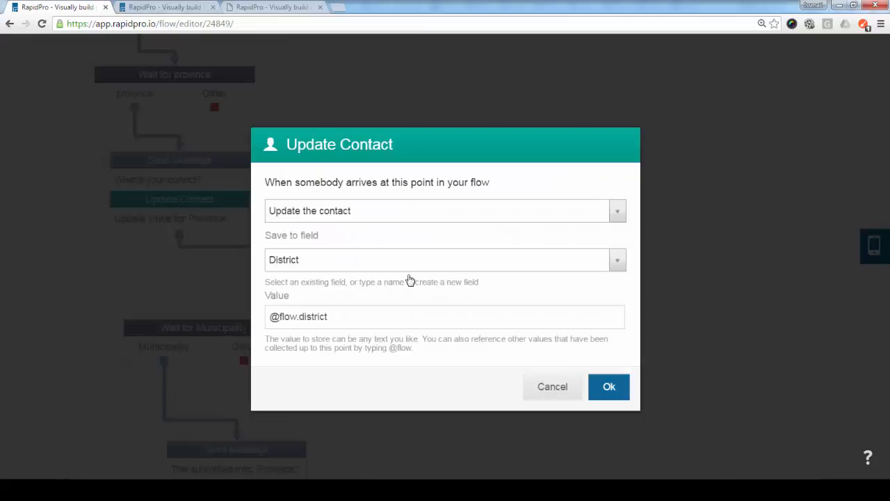
pyautogui.moveTo(359, 270)
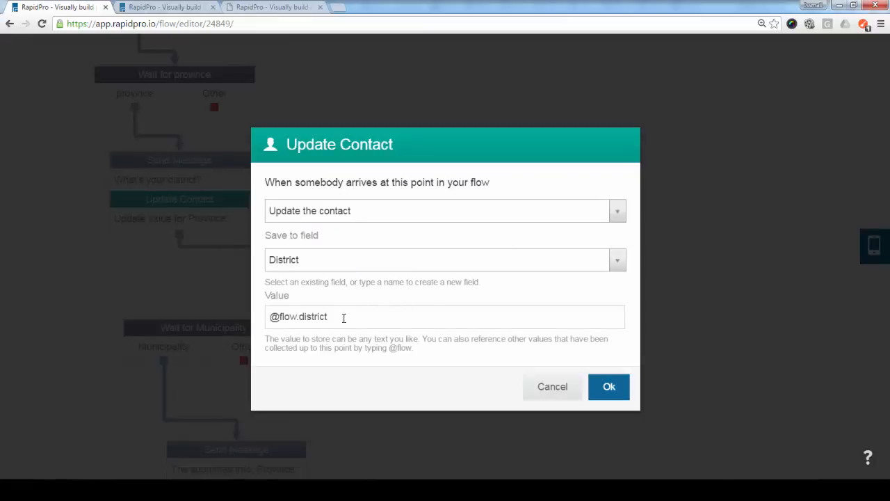
pyautogui.click(609, 386)
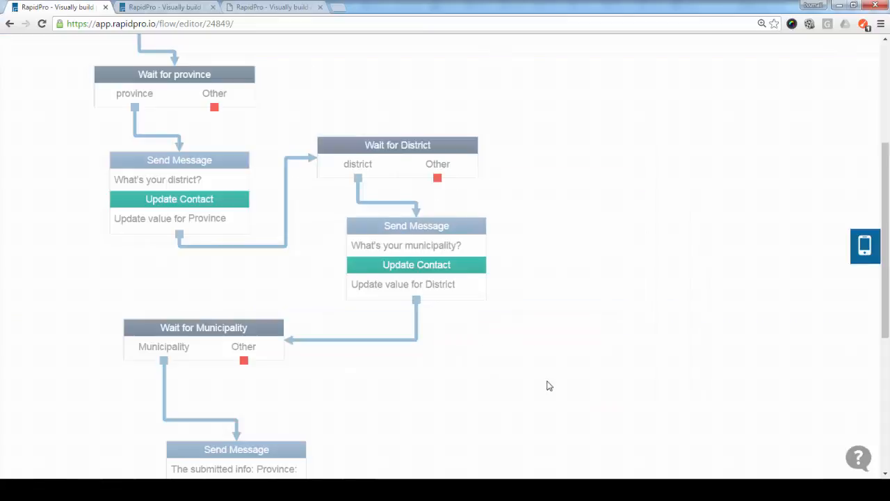
pyautogui.scroll(-3)
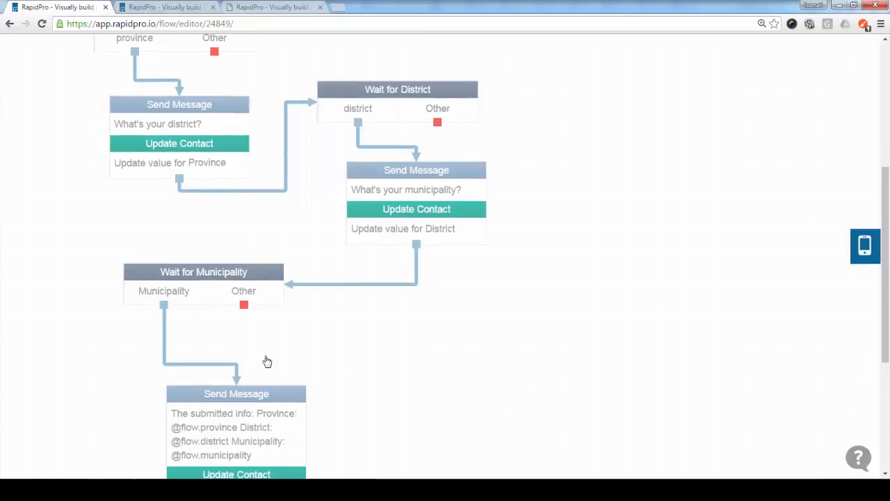
pyautogui.moveTo(69, 331)
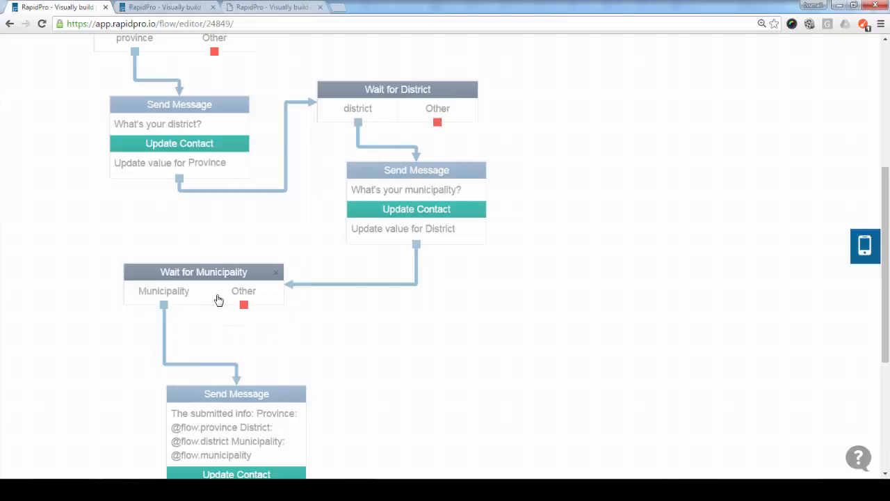
pyautogui.click(203, 271)
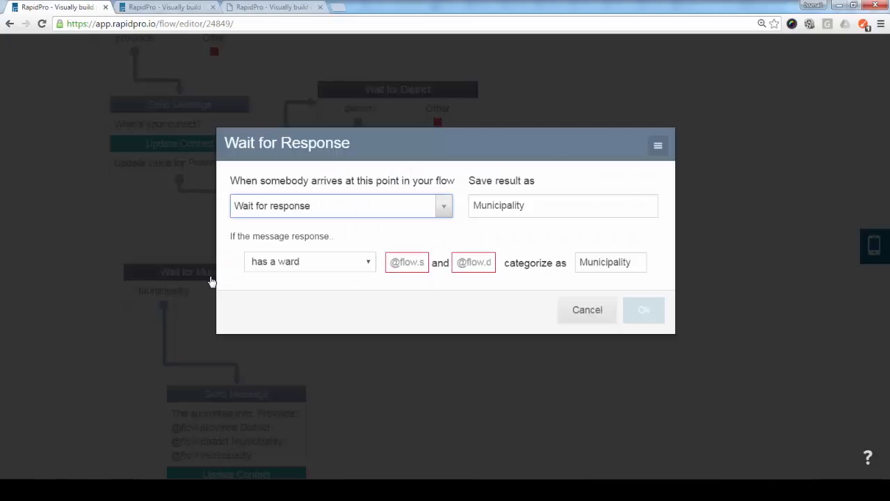
pyautogui.moveTo(337, 290)
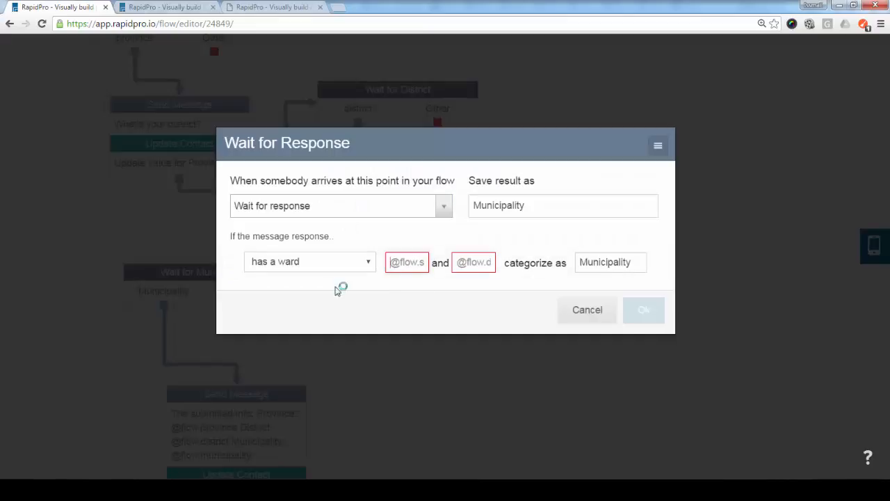
pyautogui.click(309, 262)
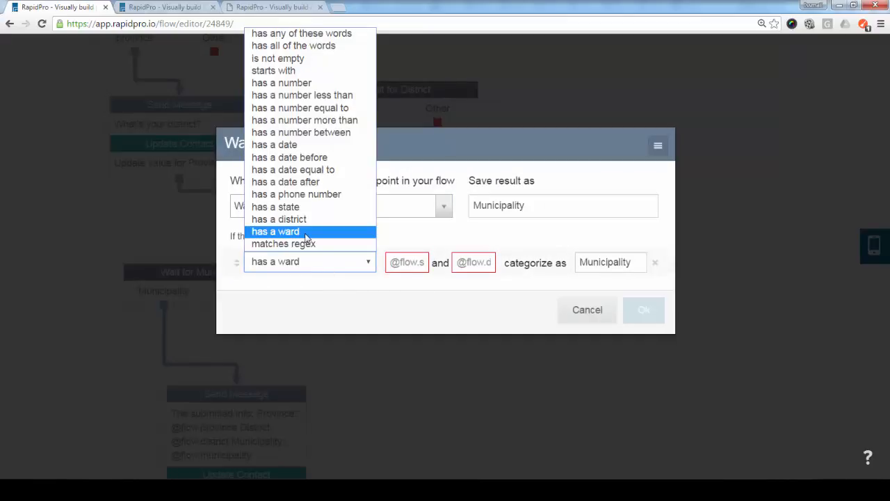
pyautogui.click(275, 230)
pyautogui.write('@flow')
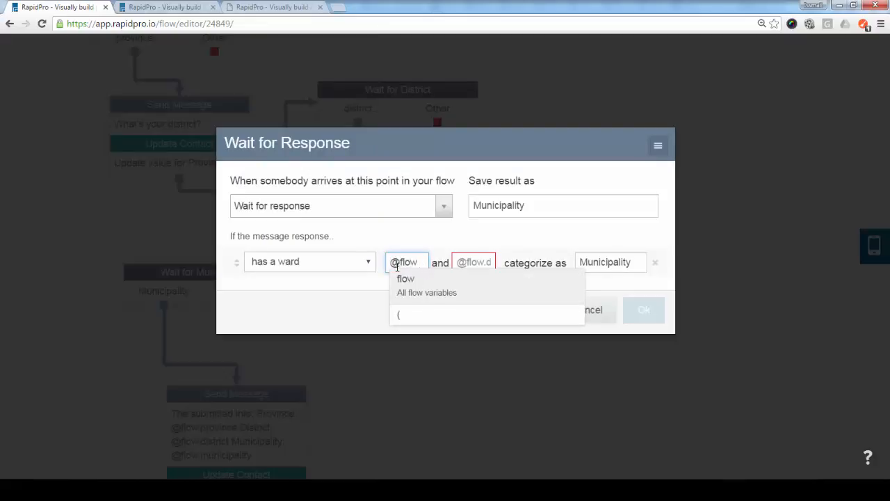
pyautogui.write('.p')
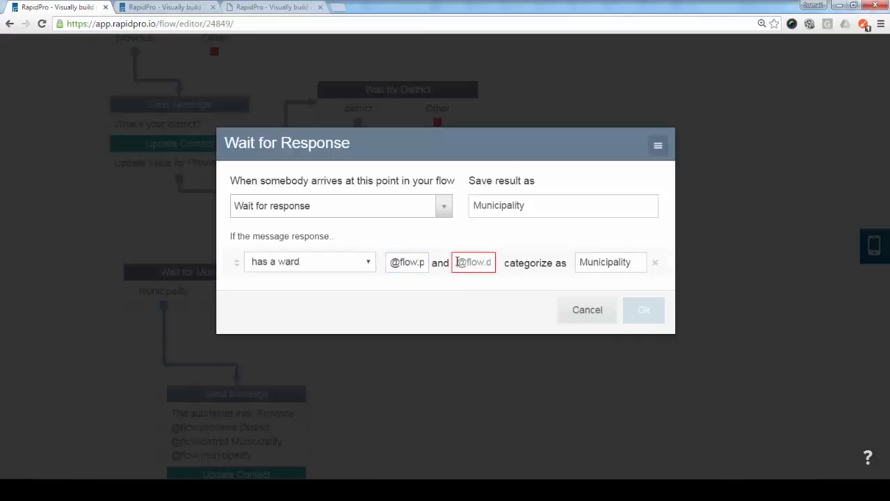
pyautogui.click(473, 261)
pyautogui.write('@flow.')
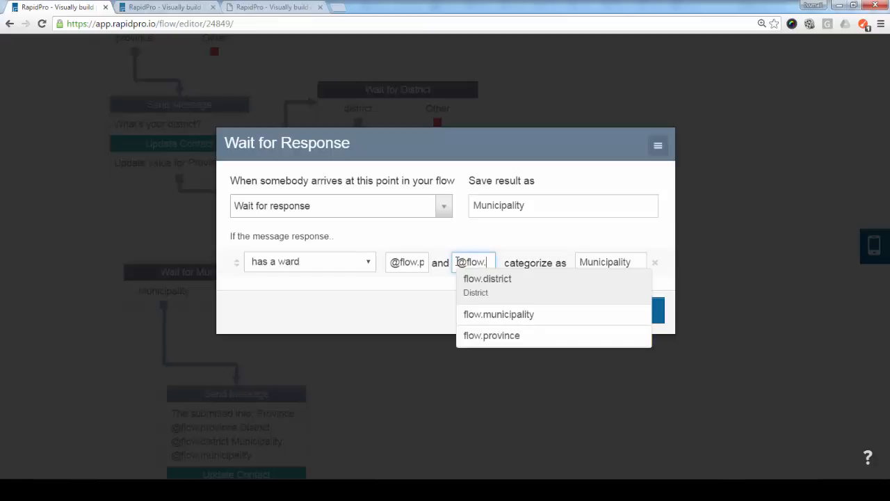
pyautogui.click(487, 278)
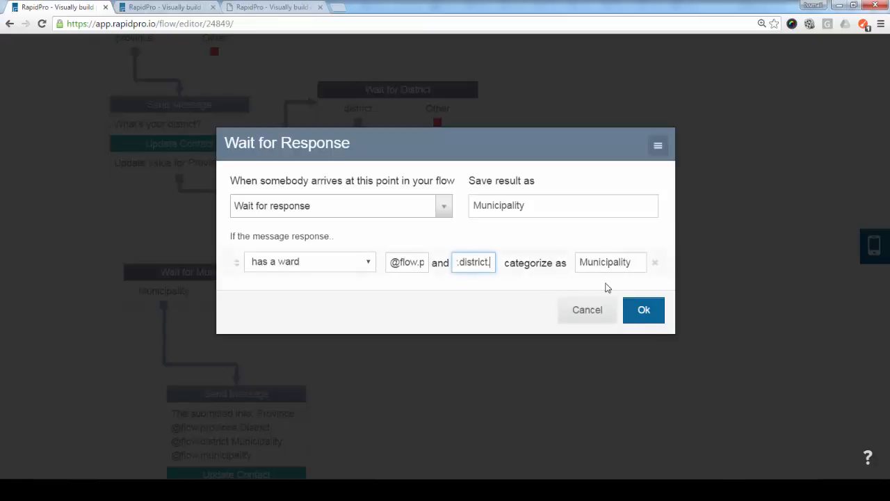
pyautogui.moveTo(601, 262)
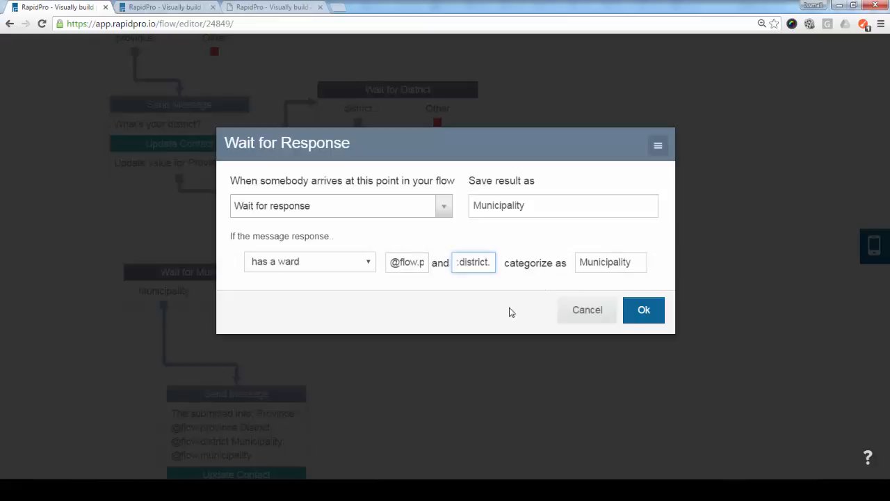
pyautogui.moveTo(596, 283)
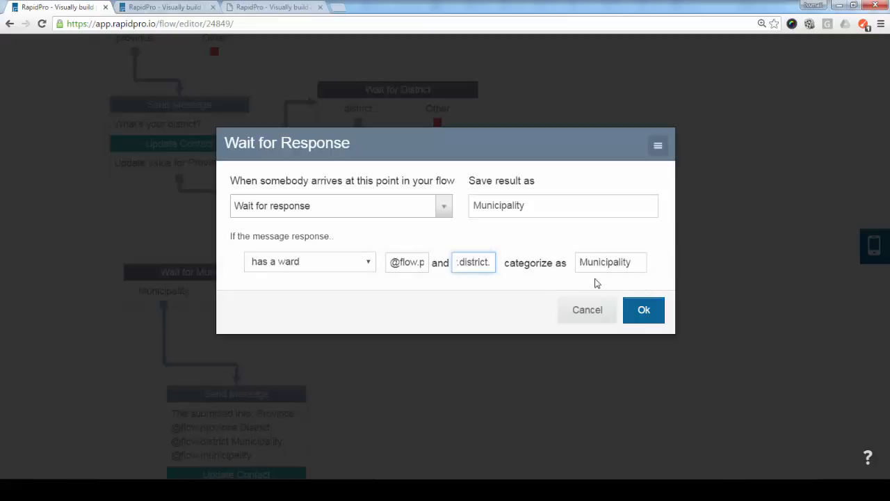
pyautogui.click(643, 309)
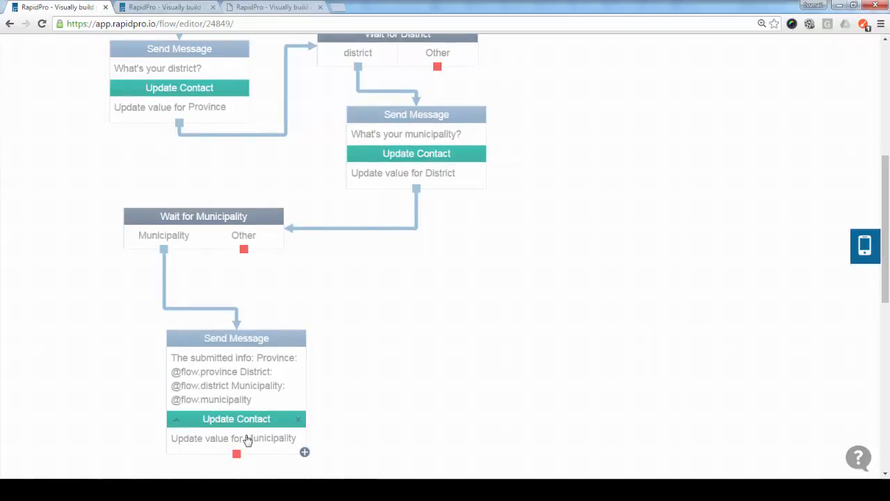
pyautogui.click(237, 417)
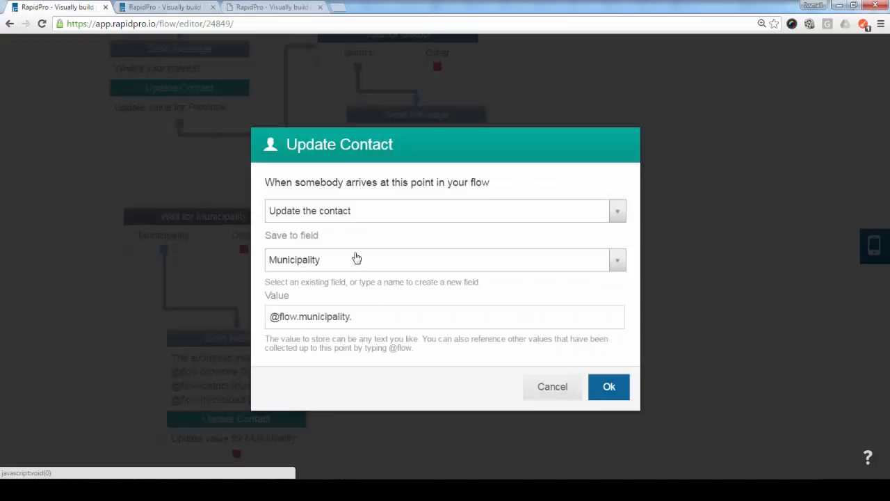
pyautogui.click(609, 386)
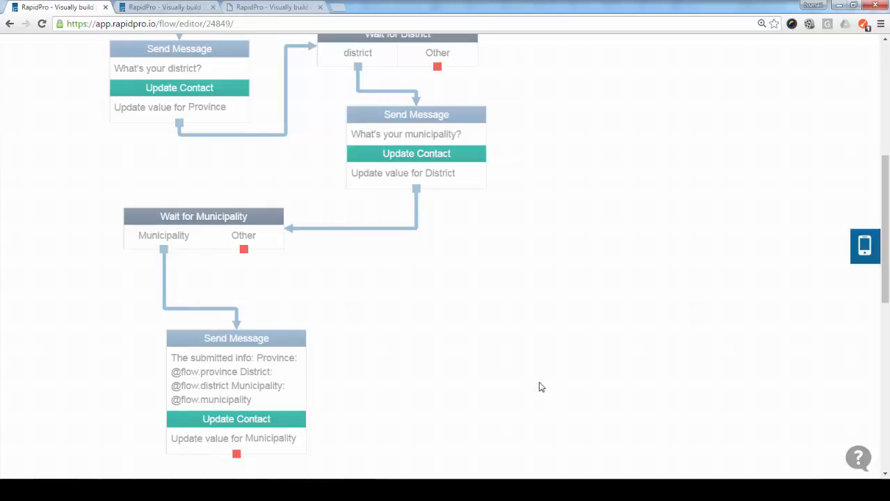
pyautogui.moveTo(542, 395)
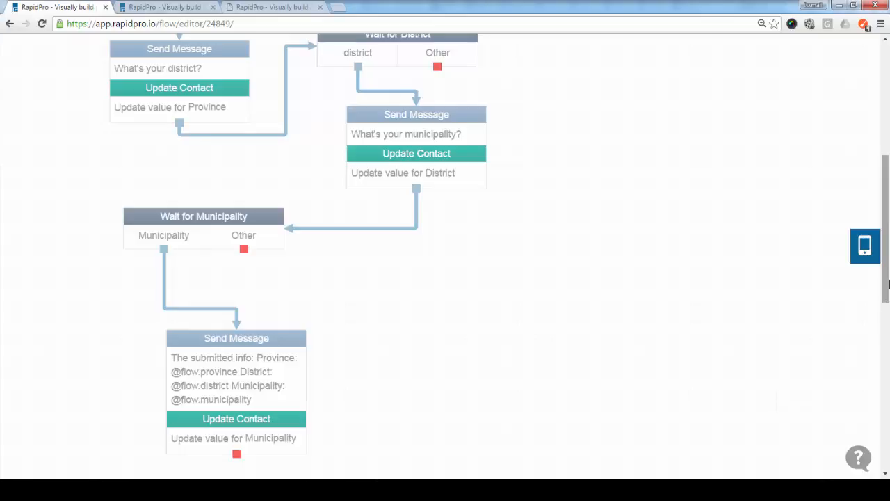
pyautogui.moveTo(882, 250)
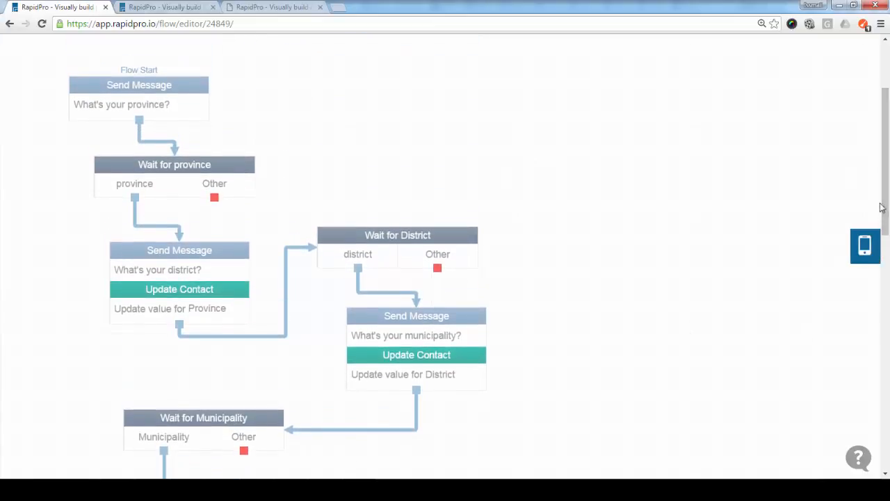
# Restart the flow simulator and answer the province question with 'Easter'.
pyautogui.click(865, 245)
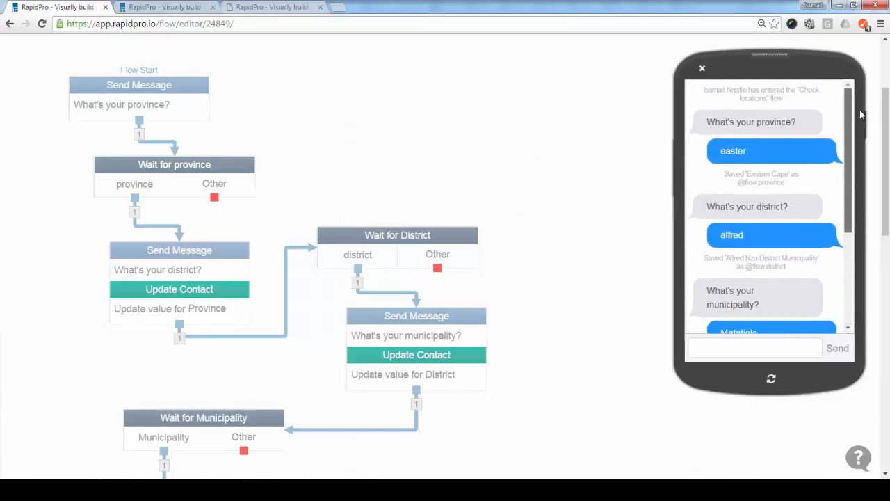
pyautogui.scroll(-3)
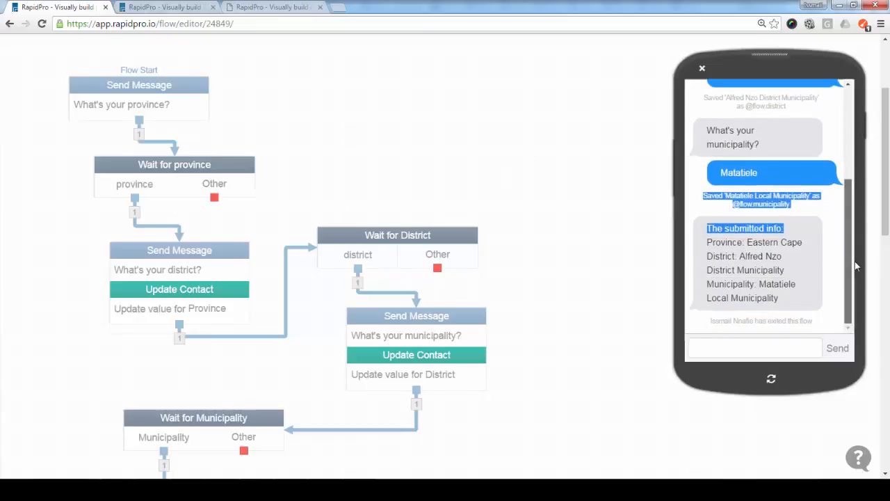
pyautogui.click(770, 378)
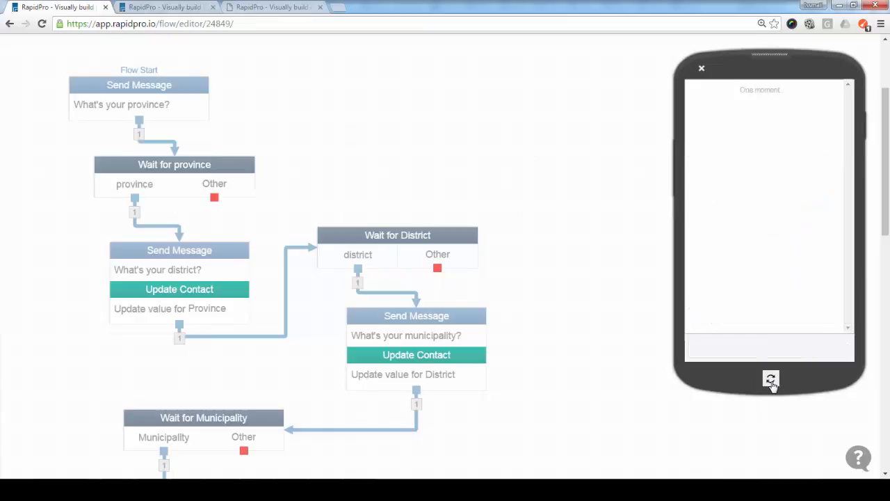
pyautogui.click(770, 378)
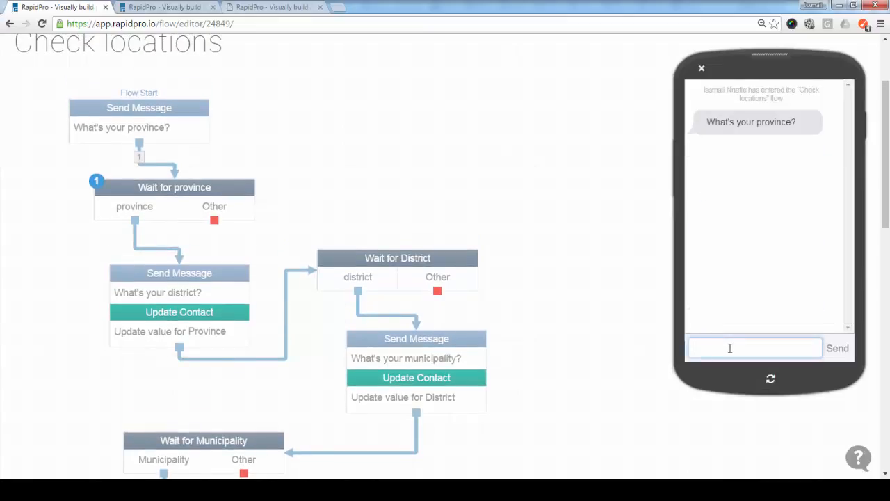
pyautogui.write('Easter')
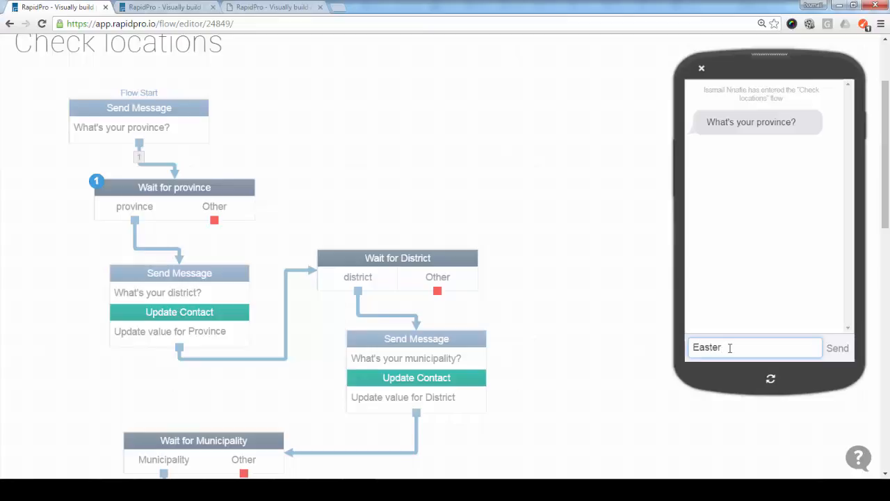
pyautogui.click(837, 347)
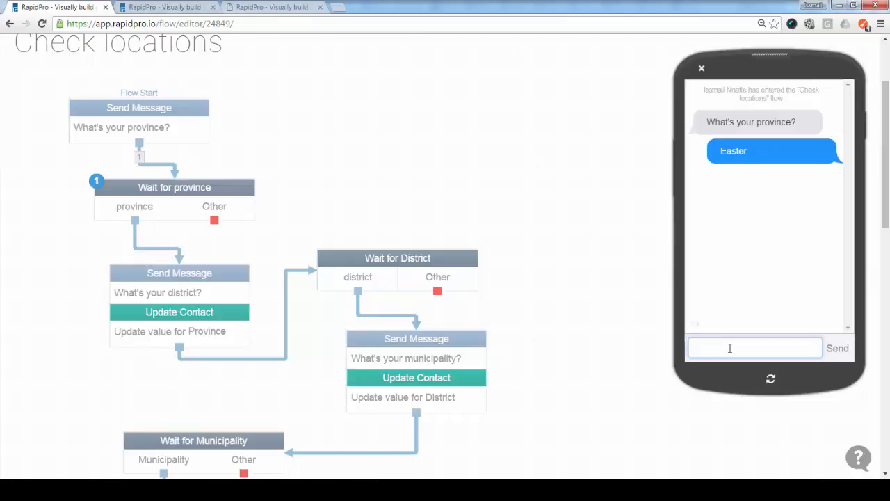
# Answer the district question with 'Alfred' in the simulator.
pyautogui.click(837, 348)
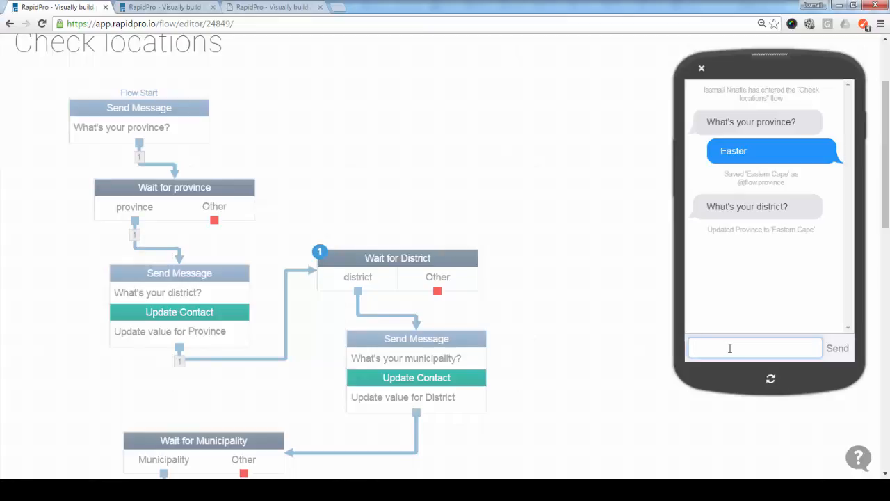
pyautogui.write('Alfred')
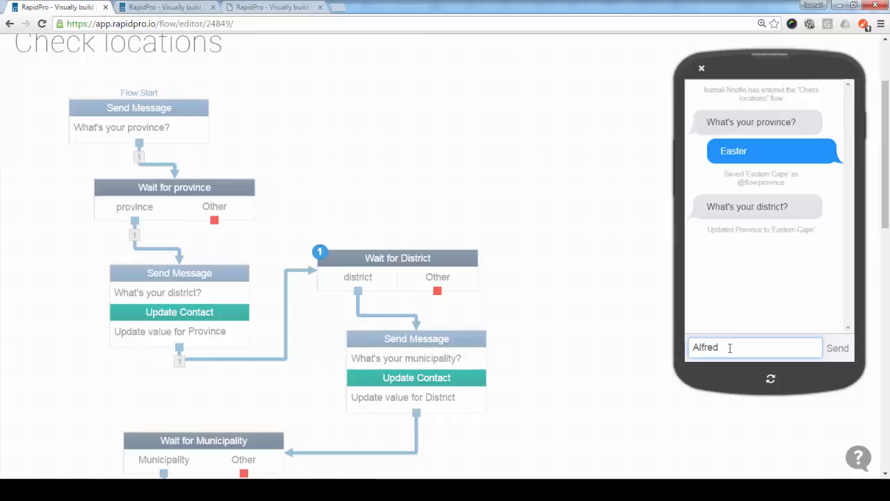
pyautogui.click(837, 348)
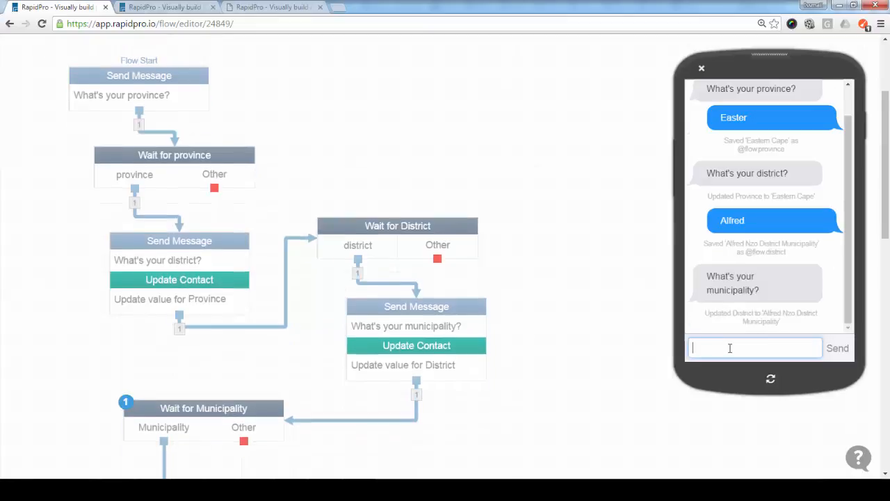
pyautogui.scroll(-3)
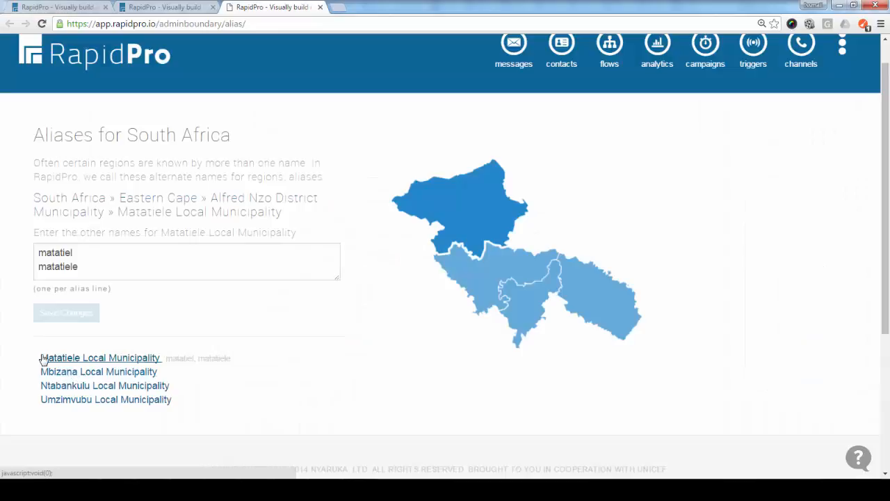
# Send 'matatiel' as the municipality answer so the flow completes with all three locations.
pyautogui.doubleClick(56, 253)
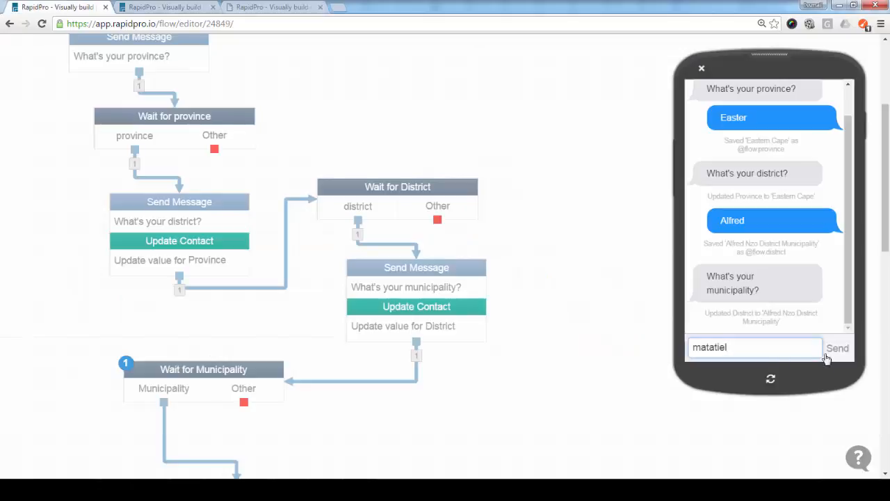
pyautogui.click(837, 347)
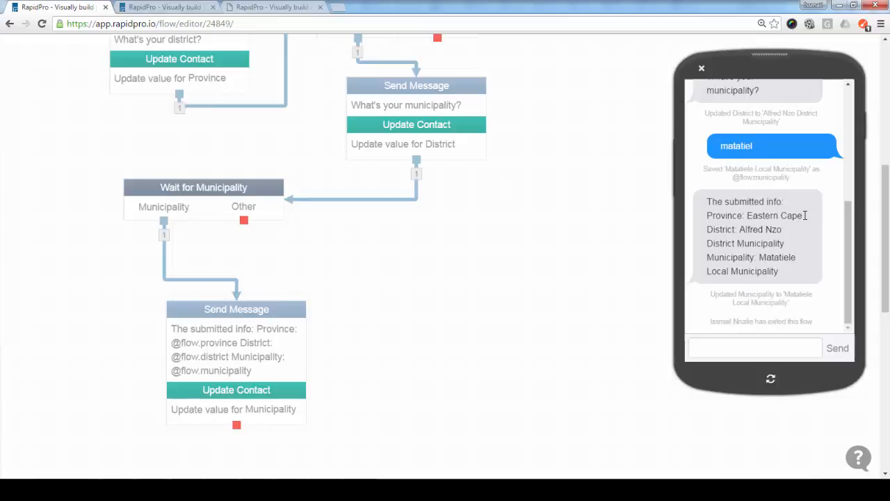
pyautogui.doubleClick(773, 214)
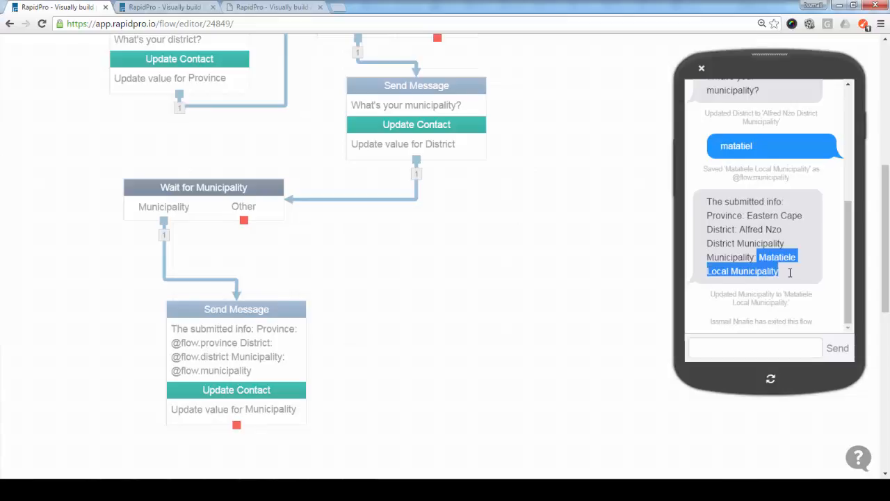
pyautogui.moveTo(454, 390)
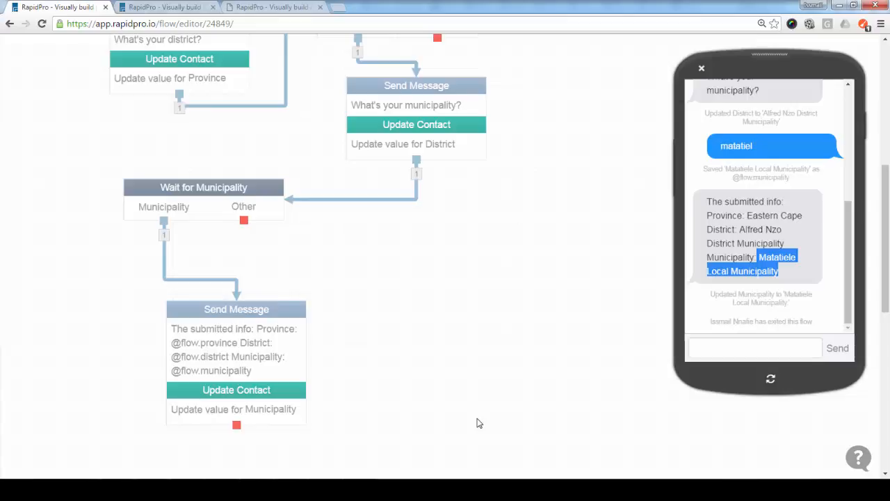
pyautogui.moveTo(557, 429)
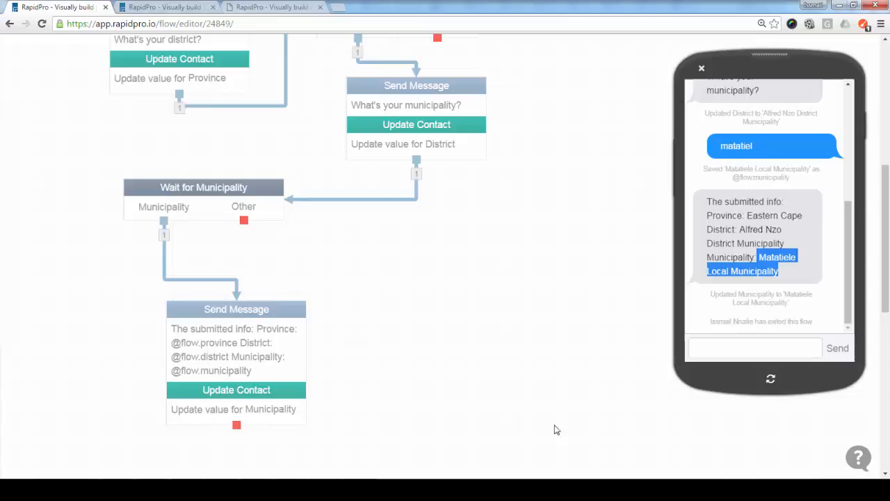